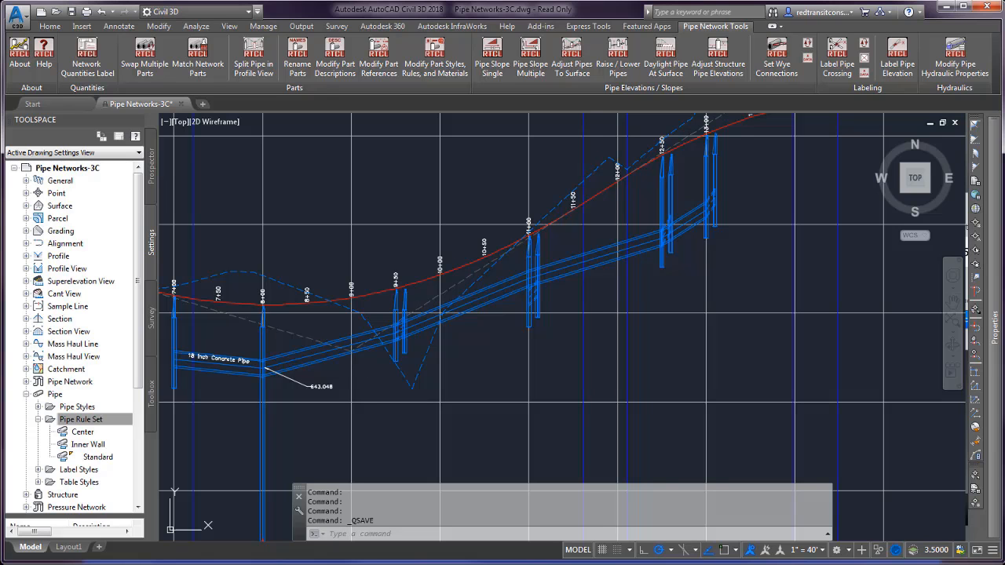
mouse_move(474, 393)
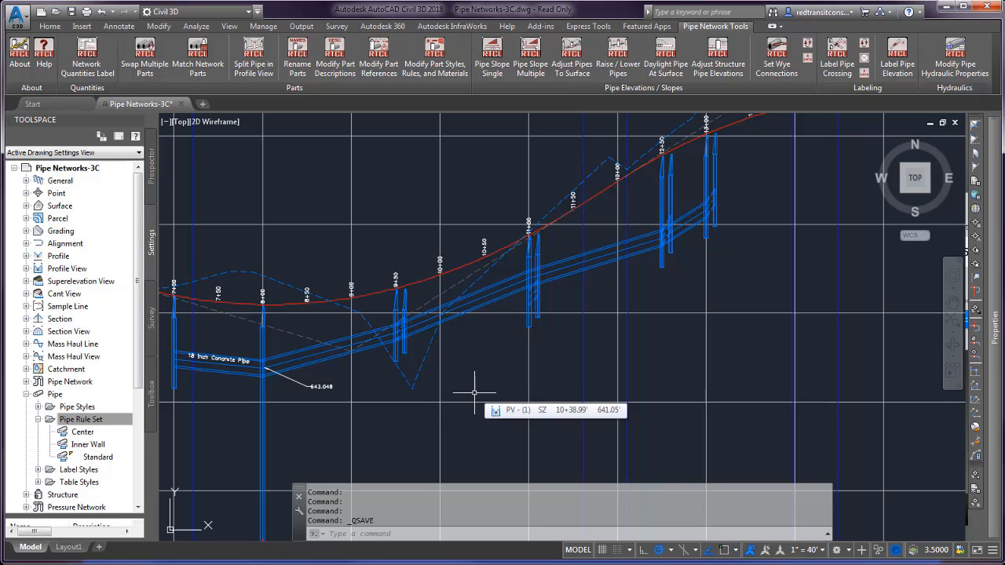
mouse_move(458, 369)
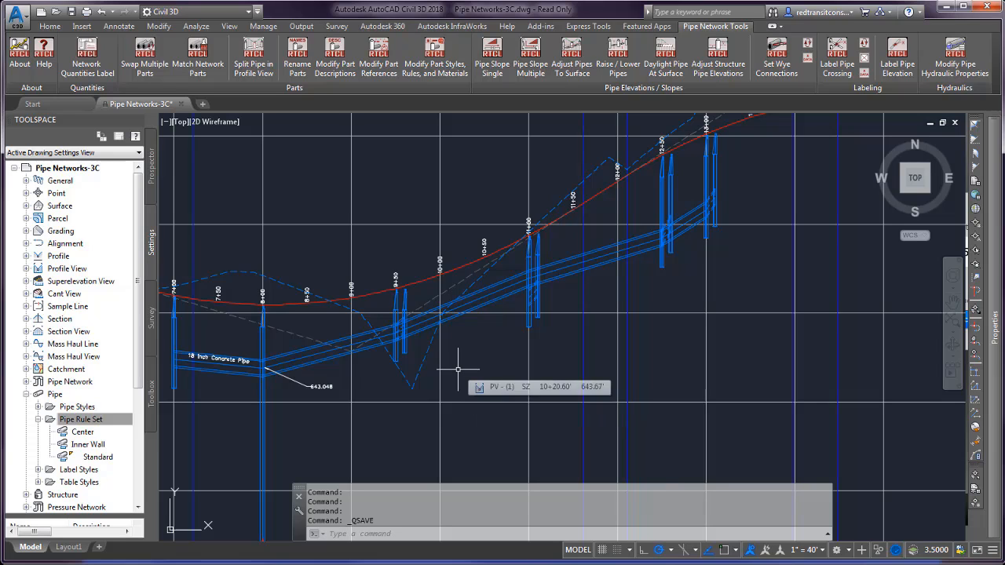
mouse_move(477, 166)
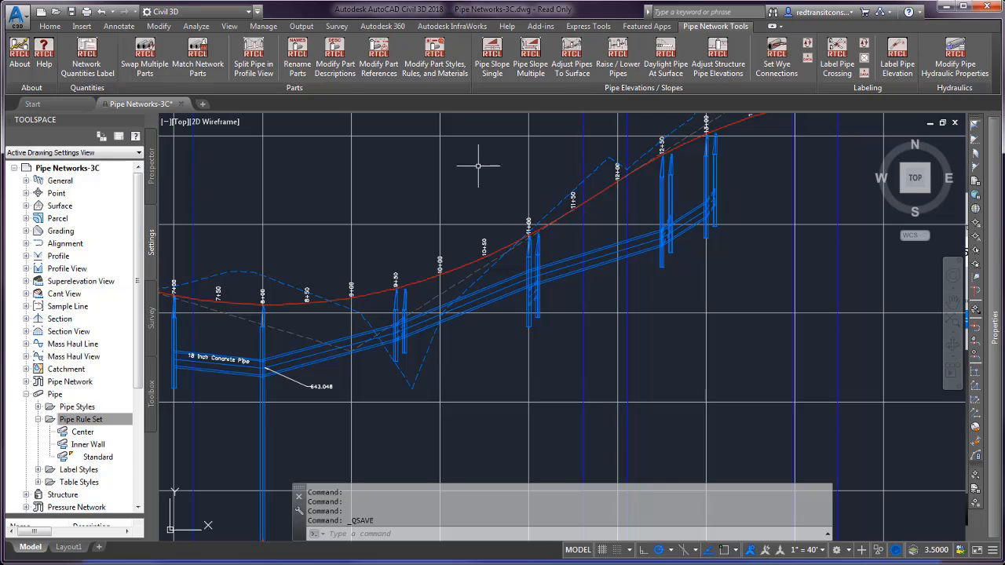
- Start the Pipe Slope Multiple command from the Pipe Network Tools ribbon
click(531, 55)
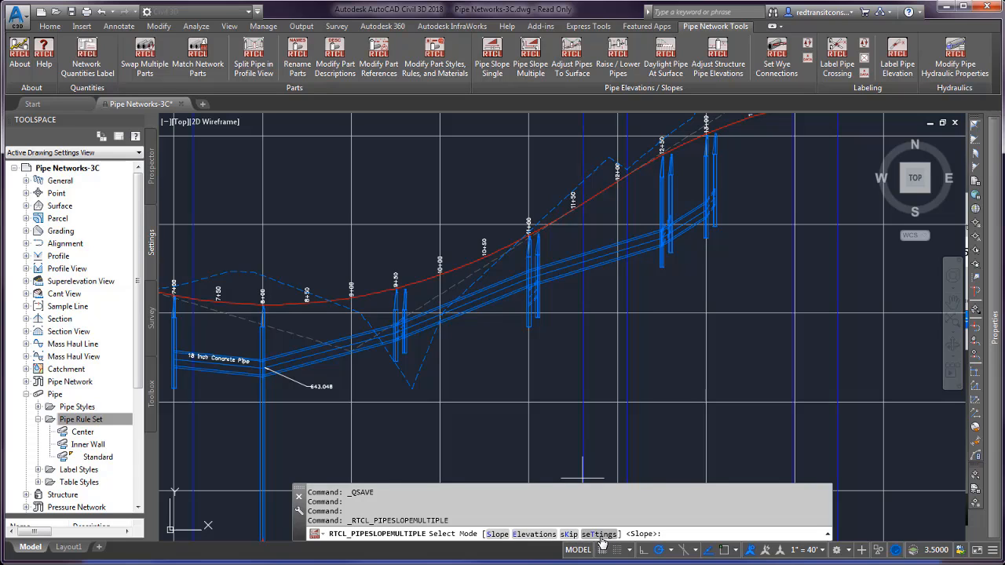
click(600, 534)
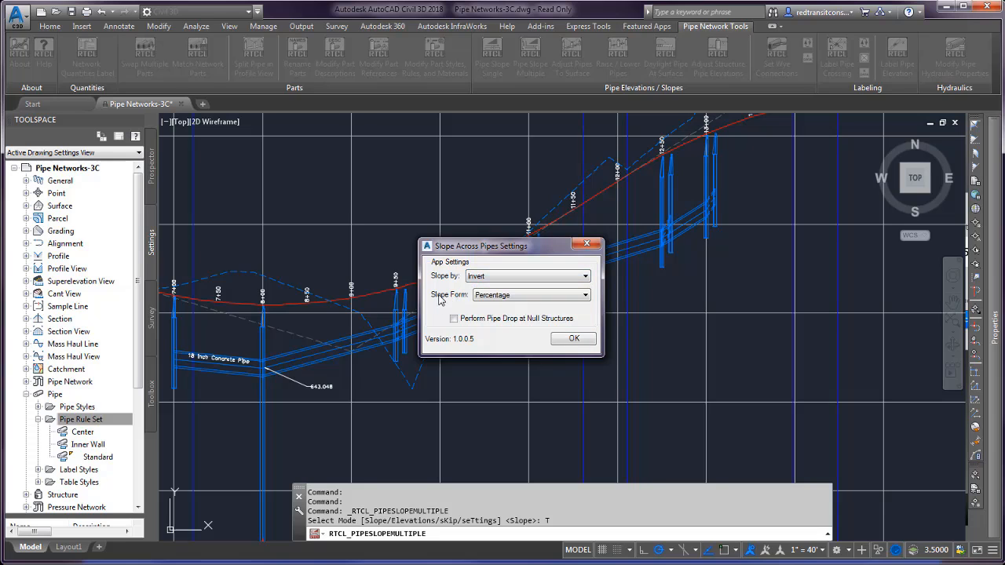
click(585, 296)
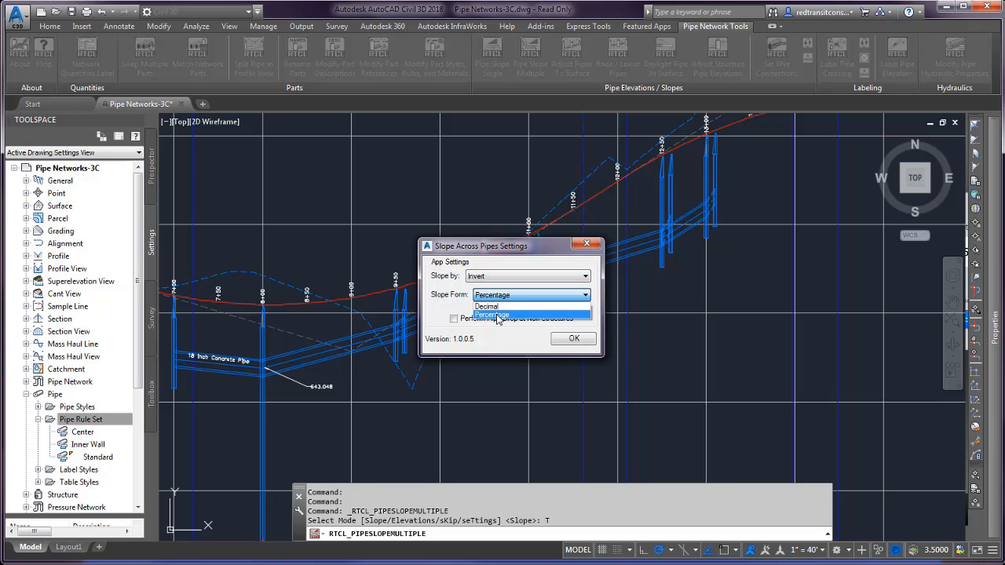
click(491, 314)
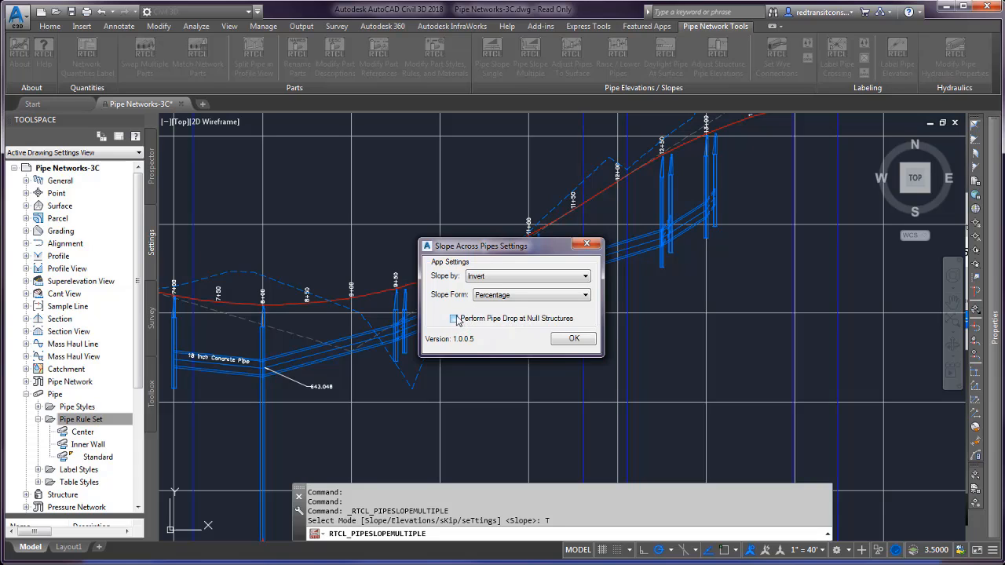
mouse_move(511, 328)
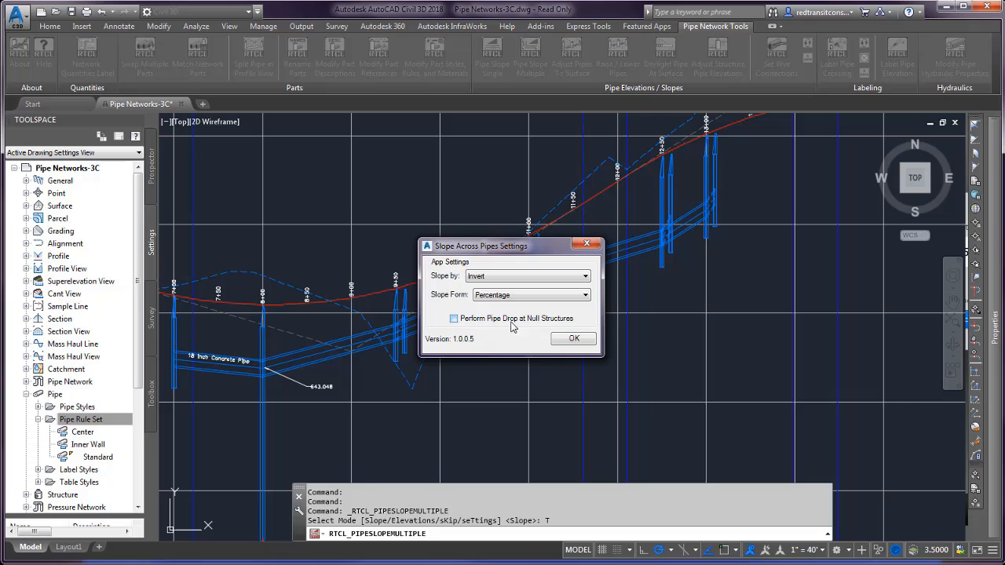
mouse_move(543, 339)
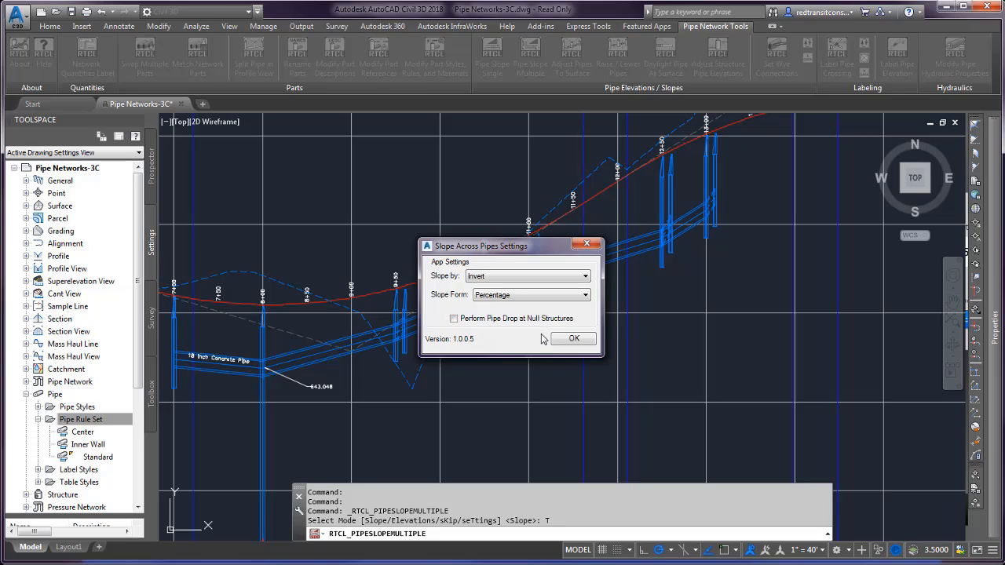
mouse_move(471, 328)
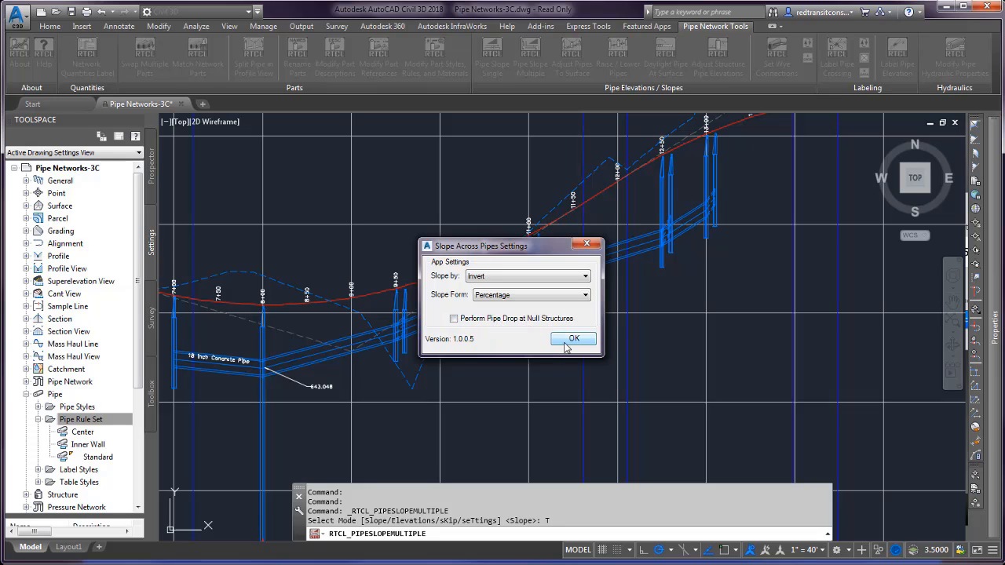
click(574, 340)
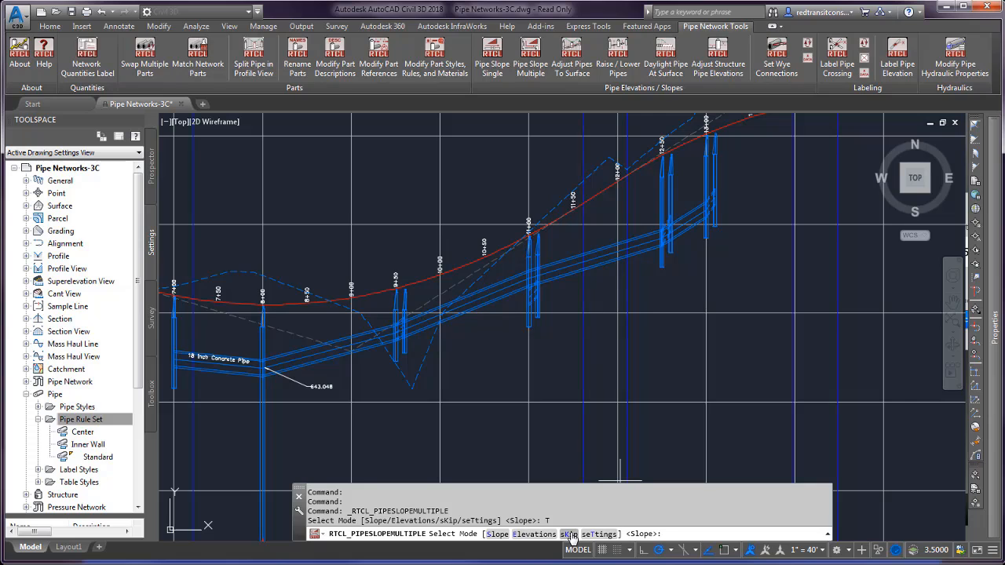
mouse_move(568, 533)
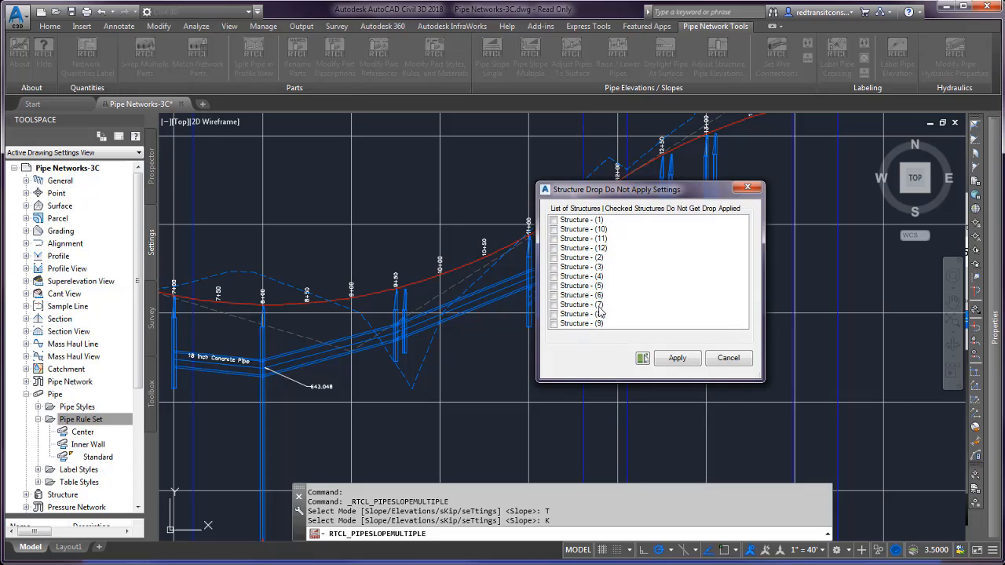
mouse_move(606, 276)
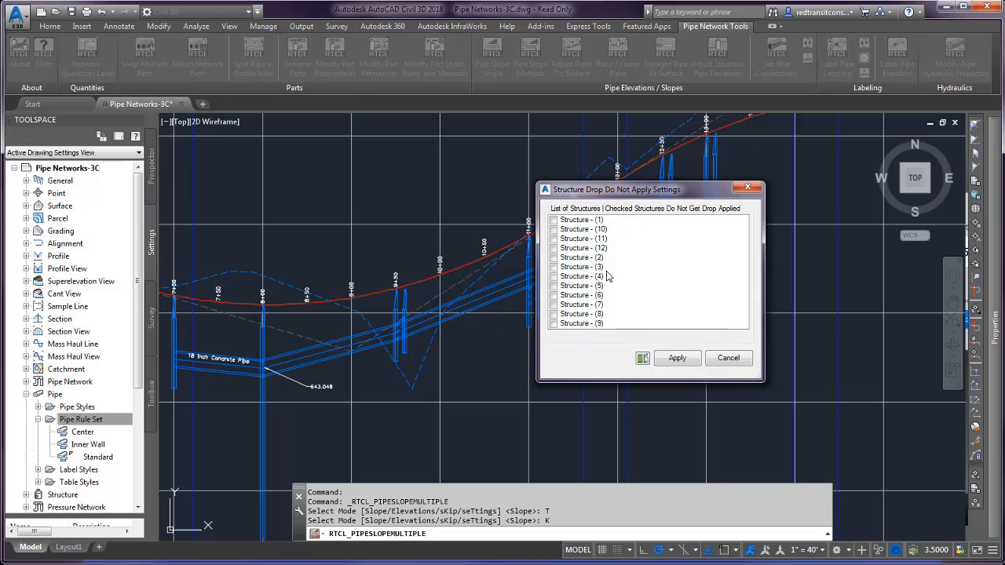
mouse_move(615, 270)
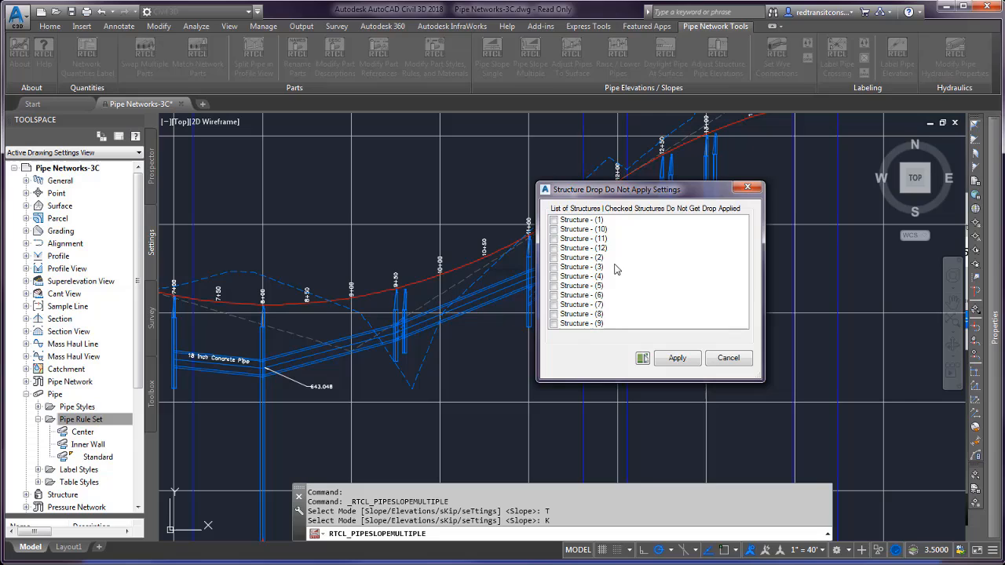
mouse_move(581, 275)
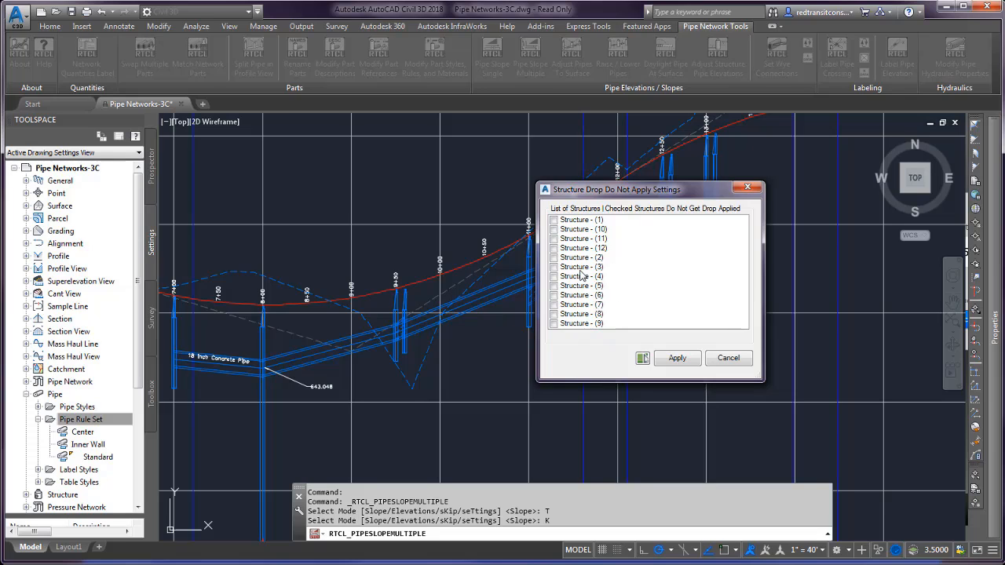
mouse_move(579, 273)
text(S)
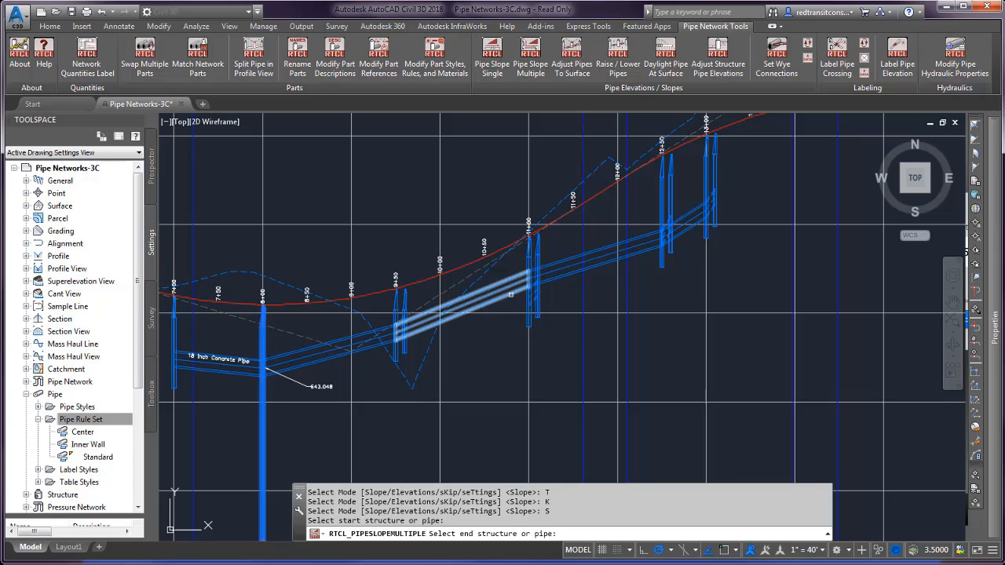
- Pick the last structure so the 523.43-long run is selected for re-sloping
click(710, 220)
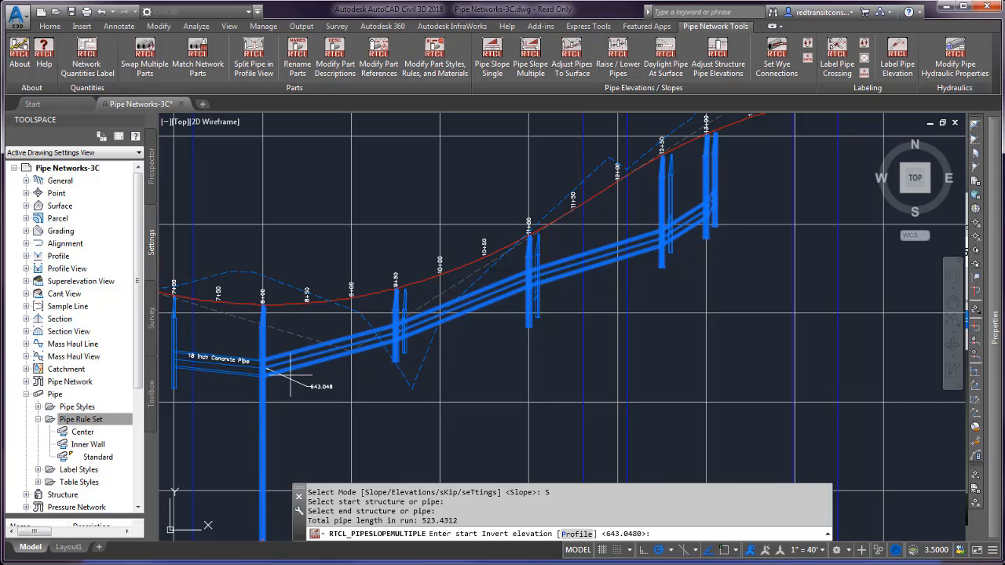
mouse_move(737, 206)
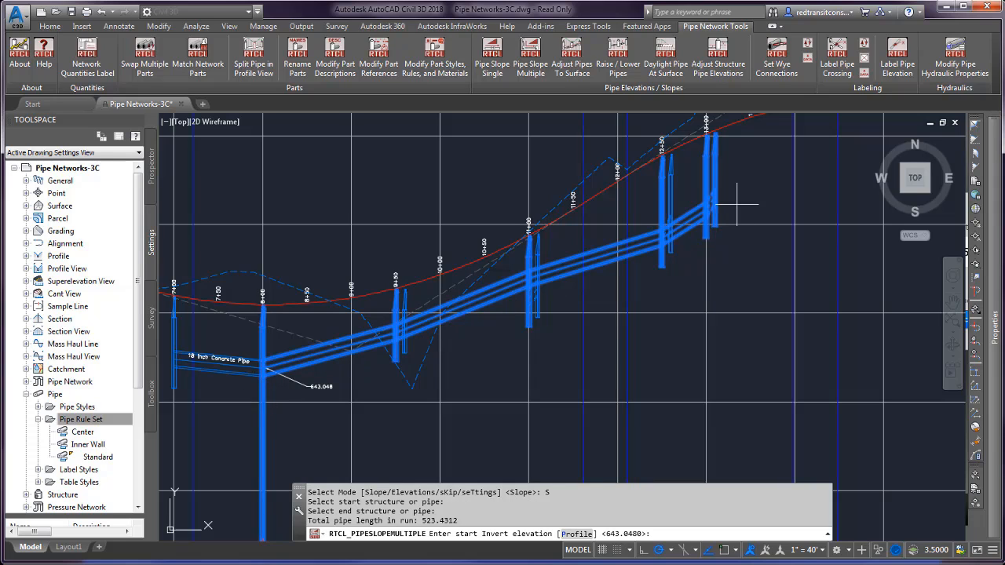
mouse_move(364, 344)
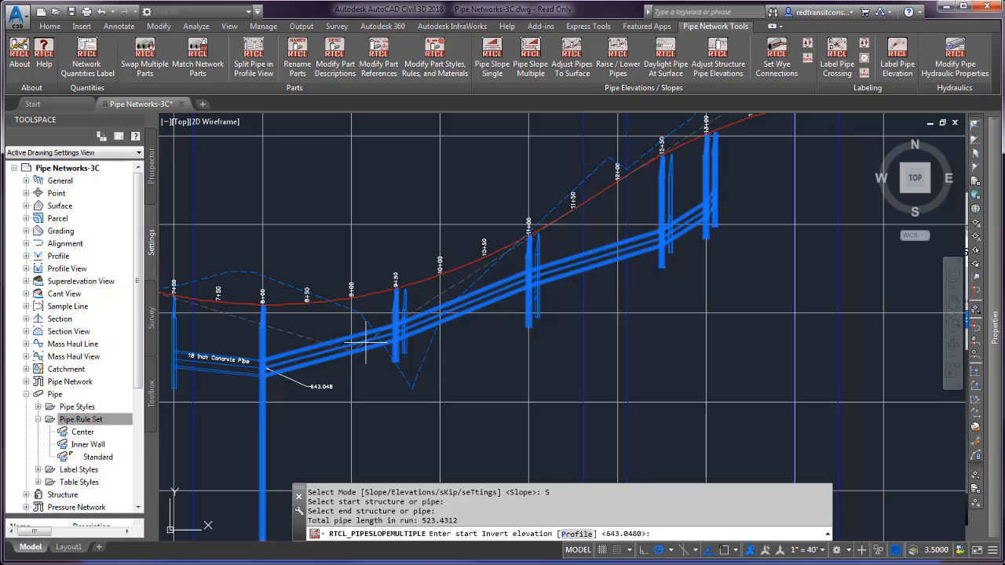
mouse_move(455, 317)
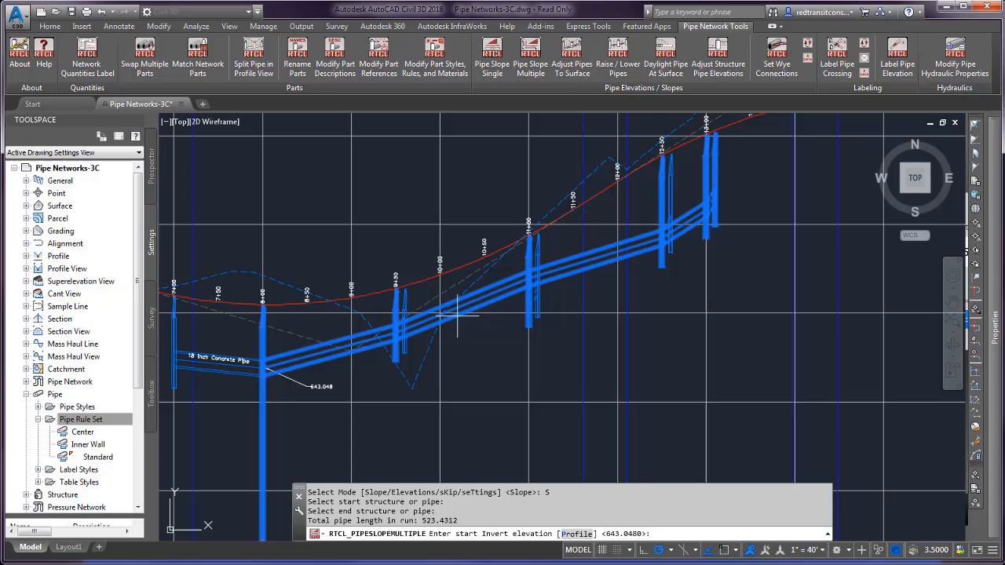
mouse_move(637, 248)
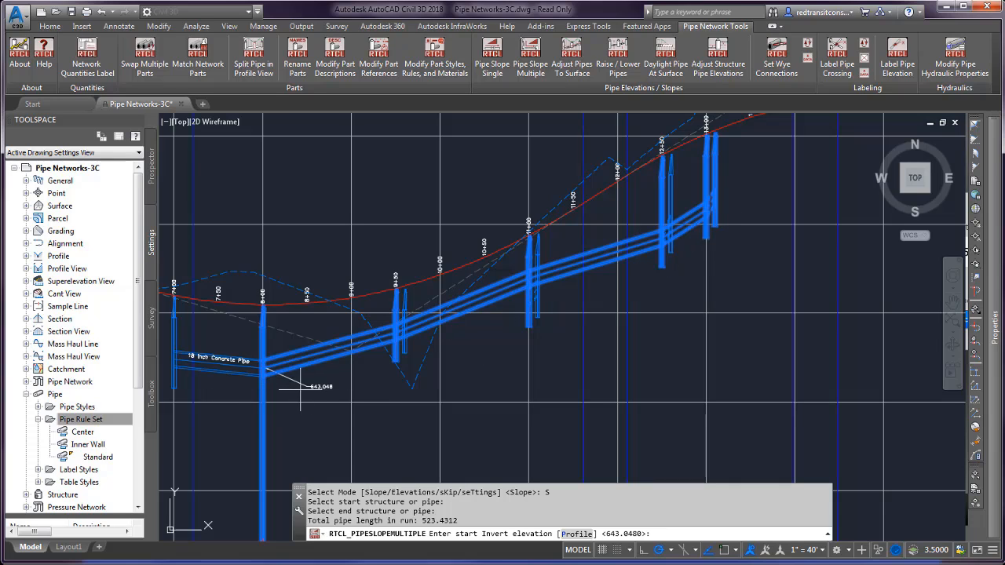
mouse_move(672, 255)
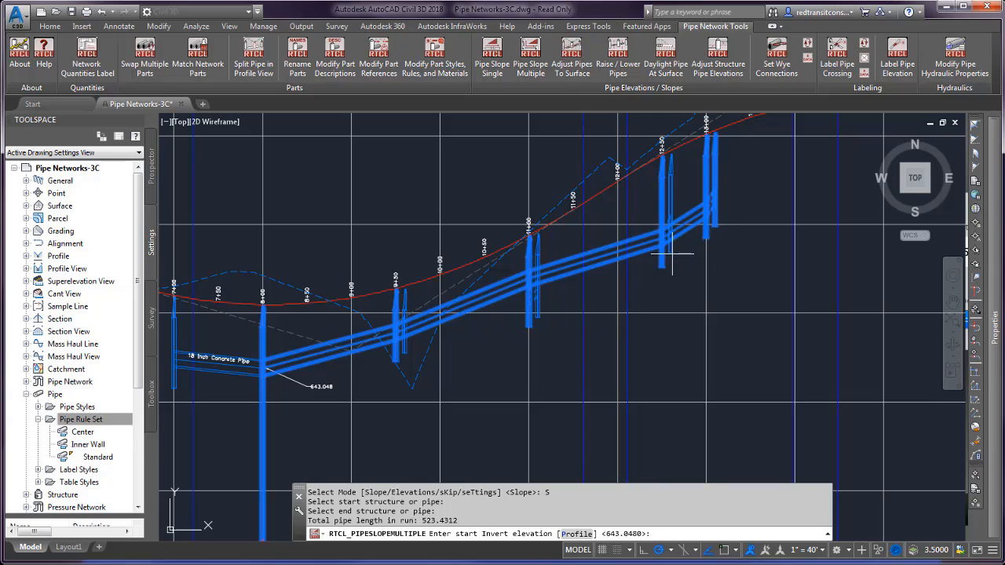
mouse_move(637, 297)
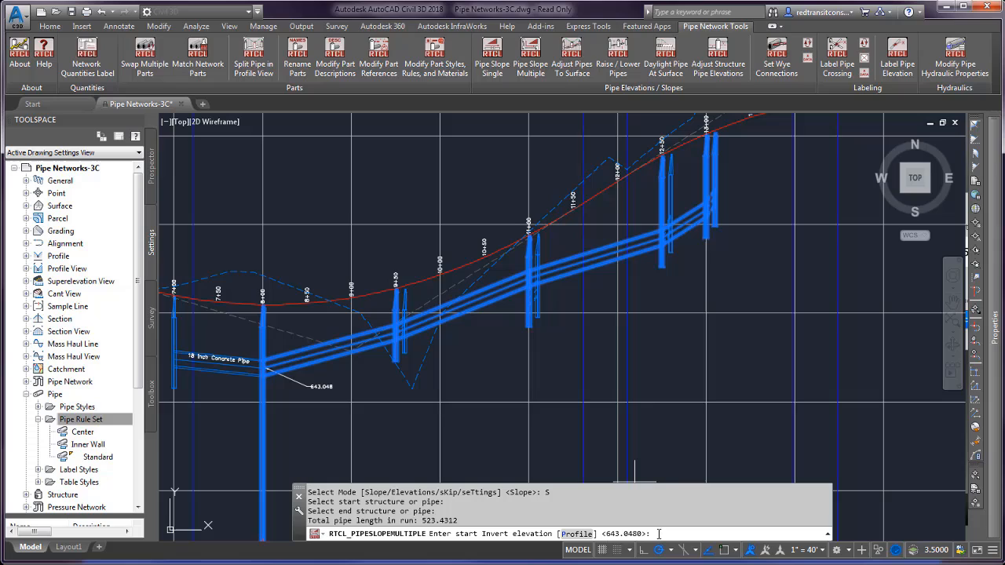
- Apply start invert 640 at 2% slope with zero drop, updating 5 pipes and 6 structures
text(640)
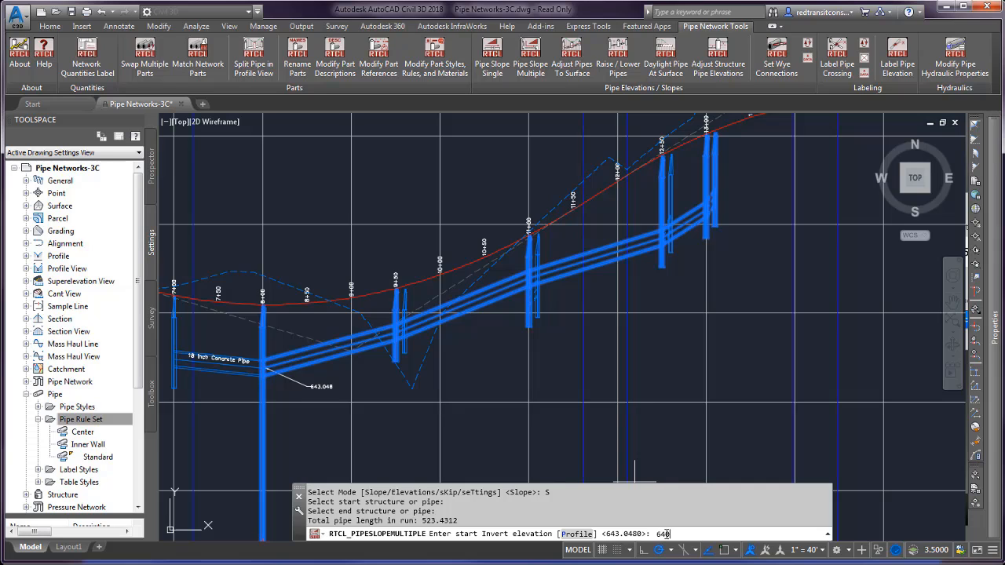
key(Return)
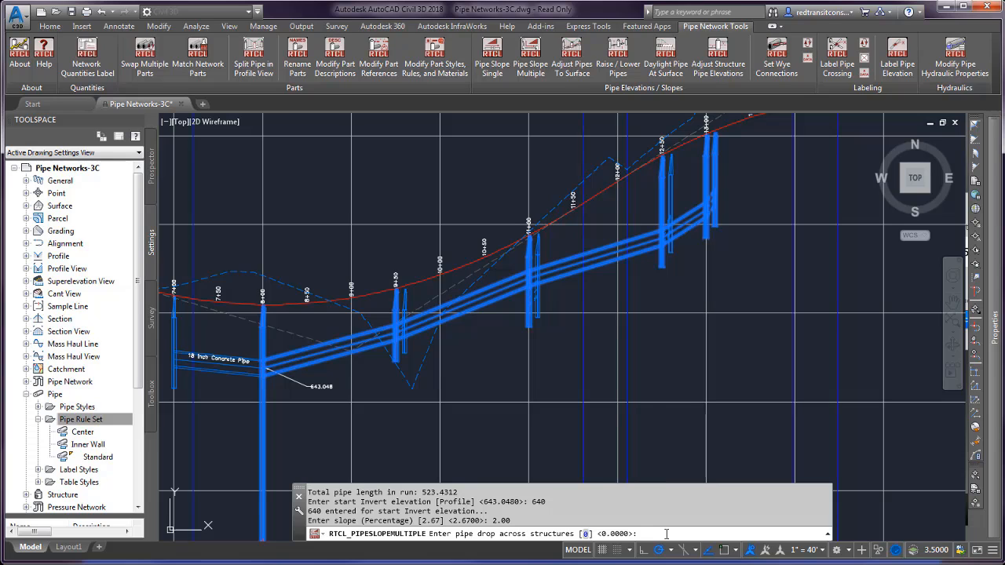
key(Return)
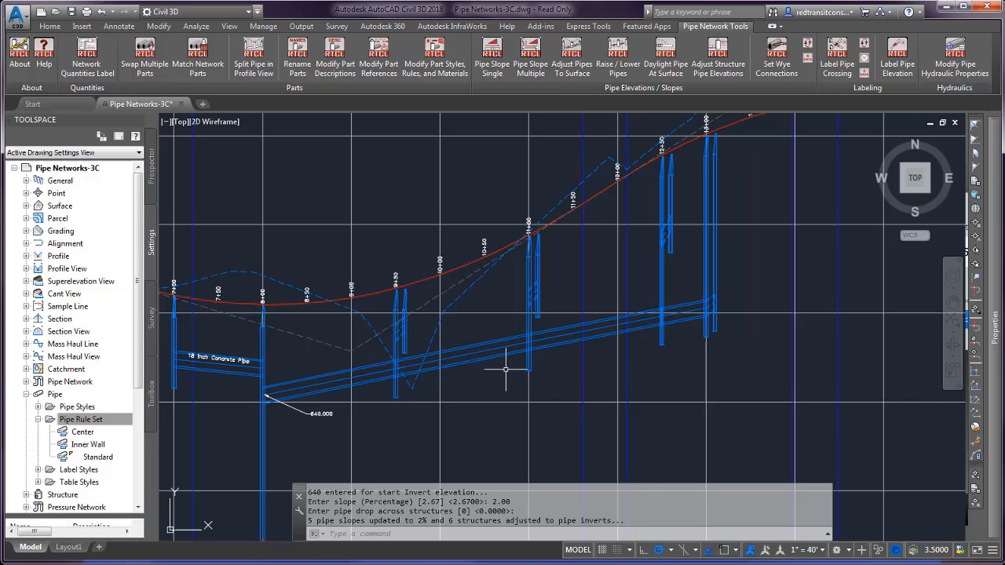
mouse_move(458, 369)
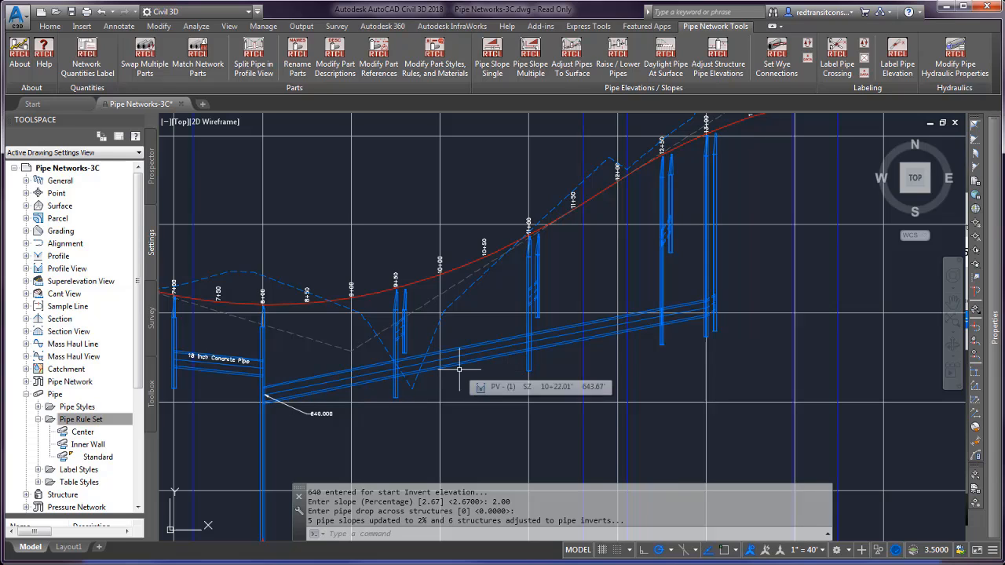
mouse_move(355, 393)
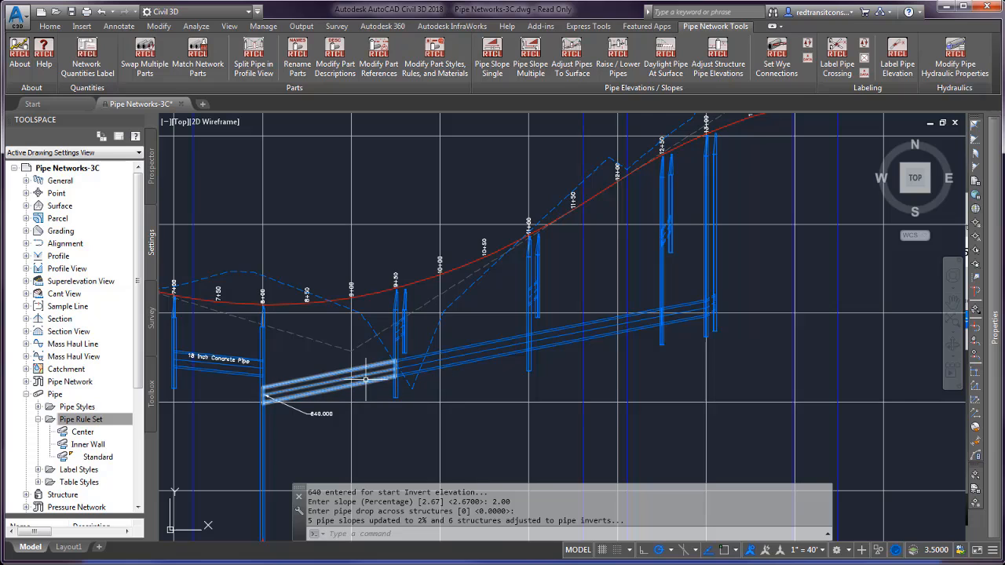
right_click(328, 381)
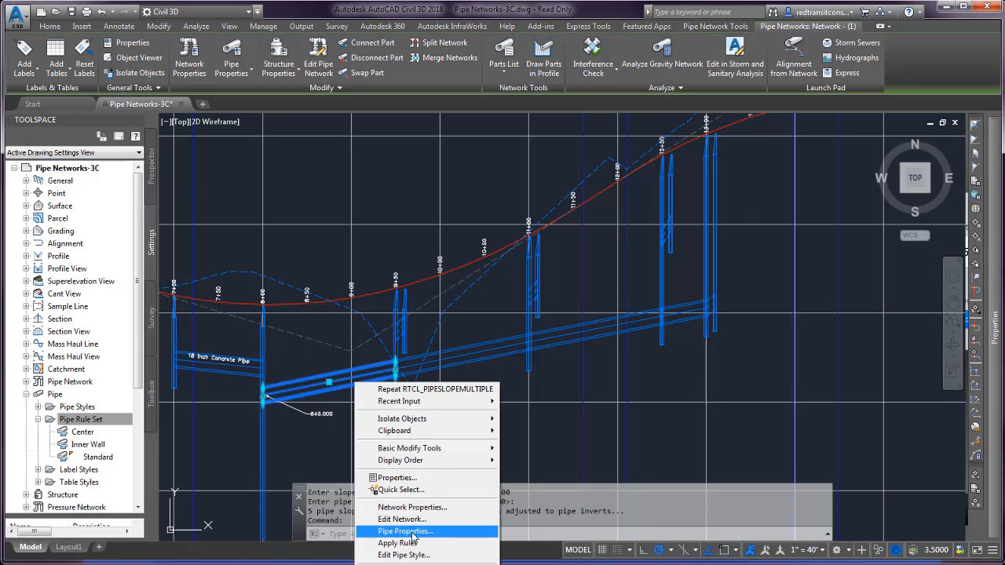
click(406, 531)
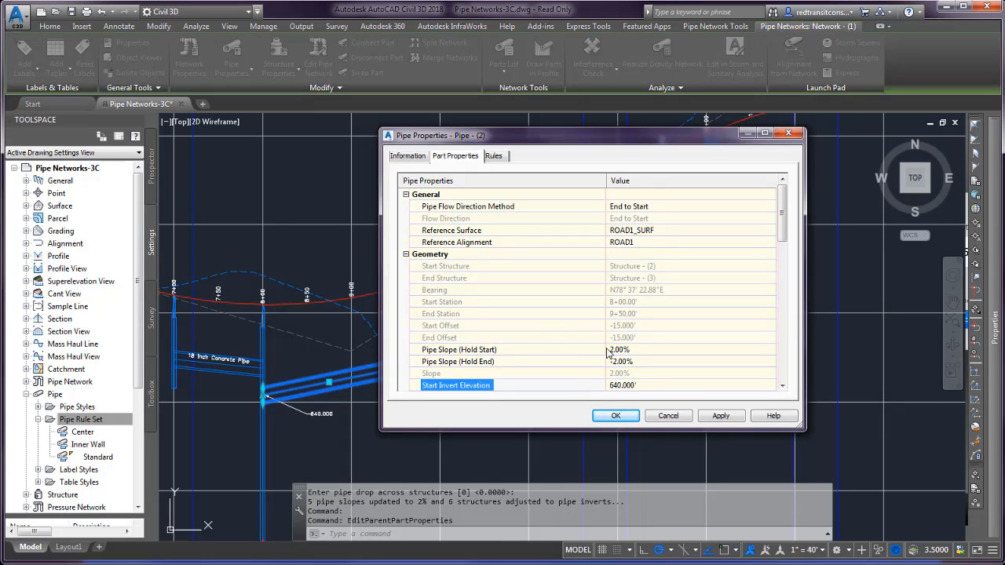
mouse_move(669, 416)
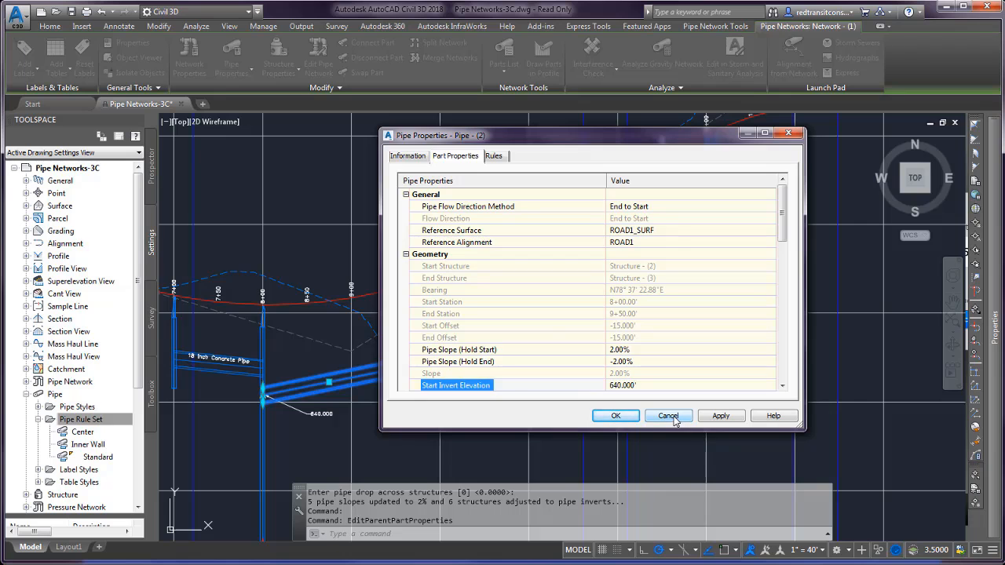
click(669, 415)
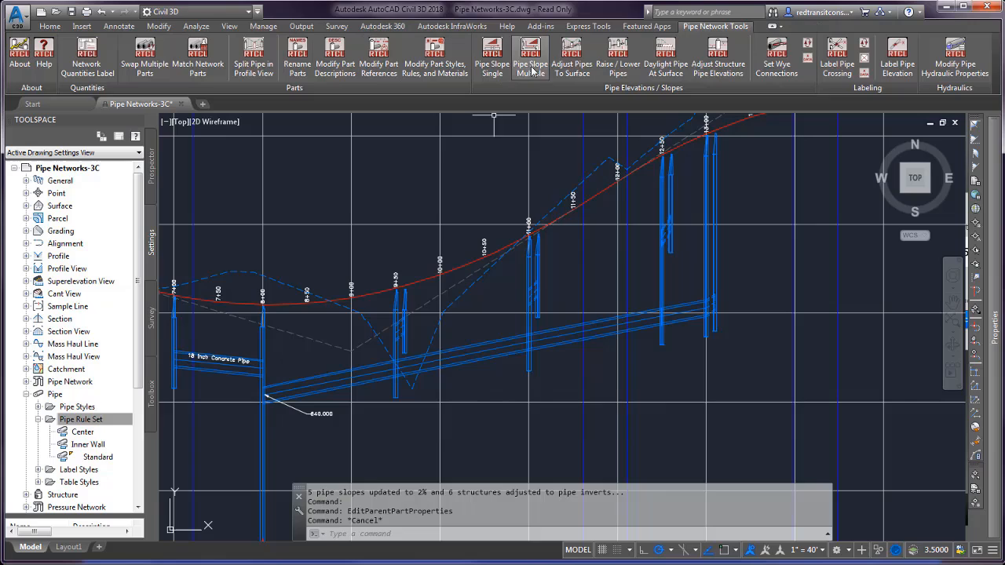
click(530, 55)
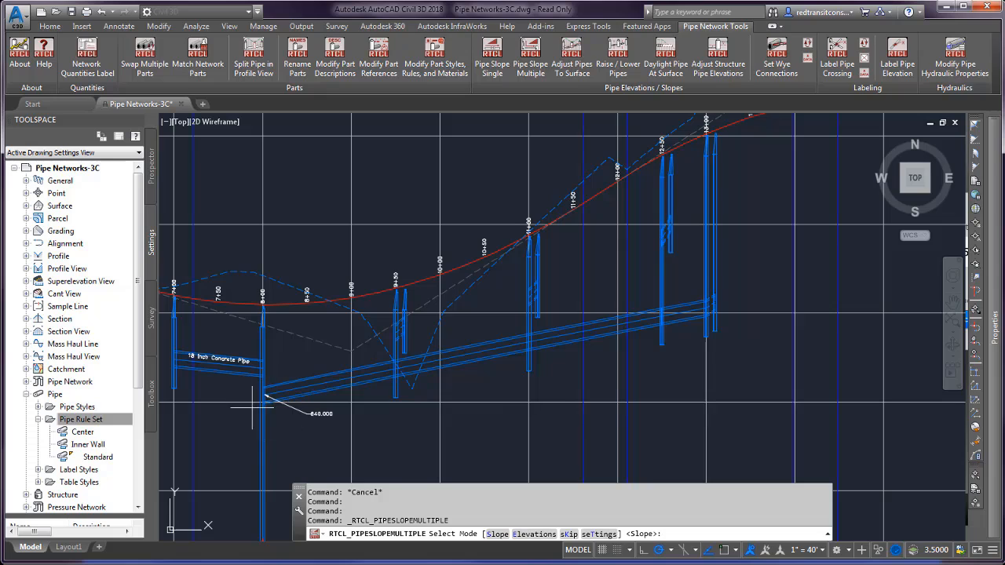
mouse_move(713, 299)
text(E)
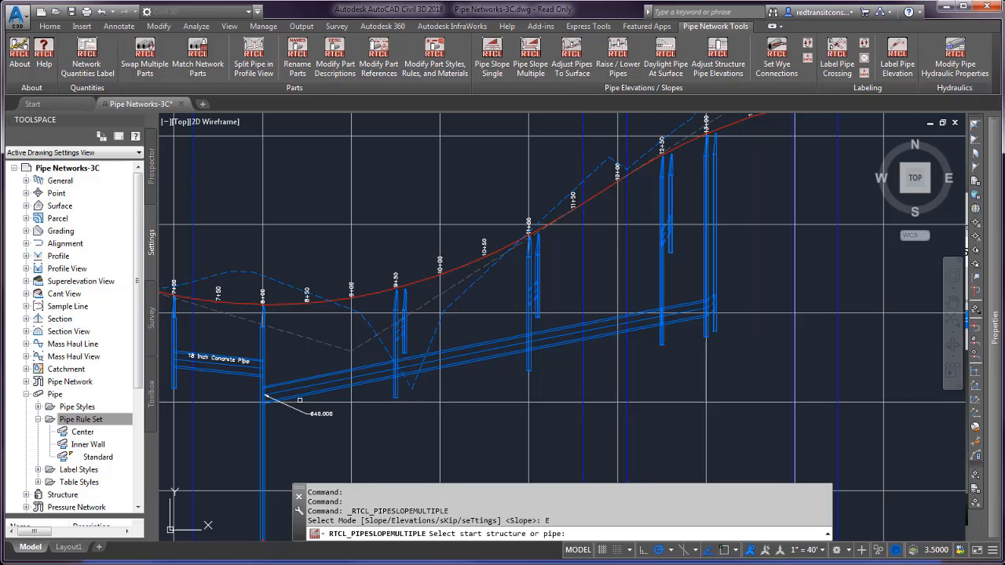
- Re-slope by elevations between start invert 640 and the new end invert, giving 2.29% slope
click(621, 331)
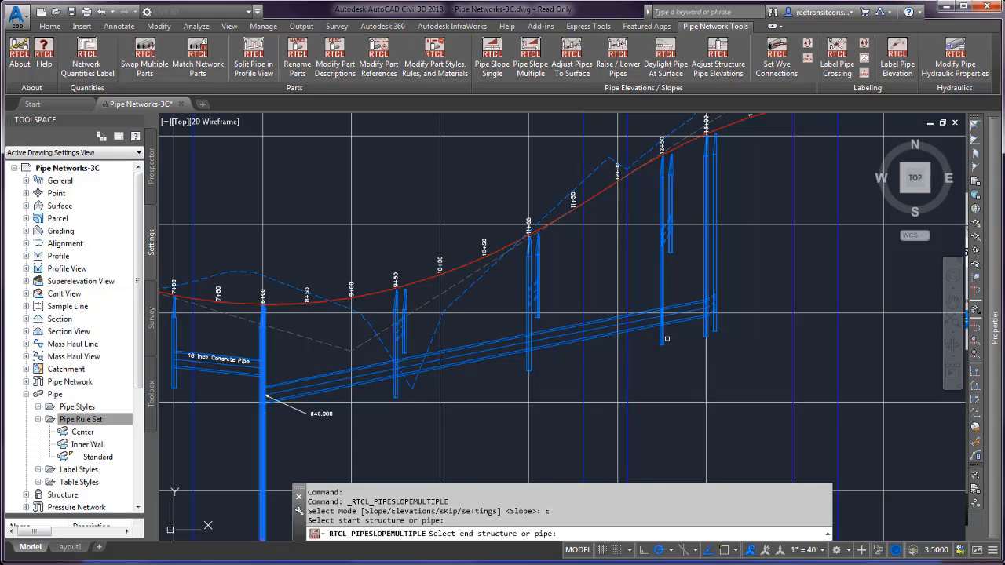
click(663, 339)
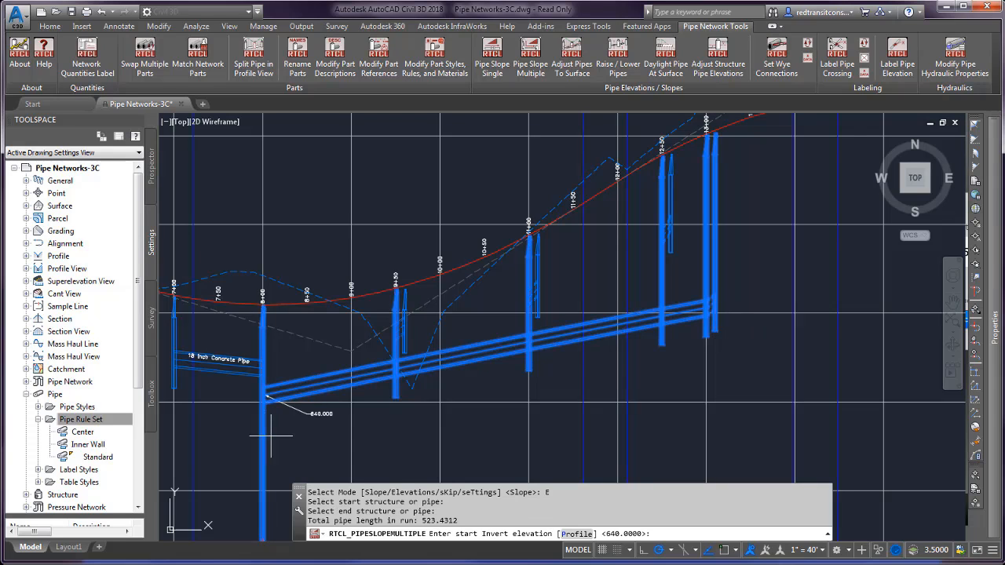
mouse_move(490, 471)
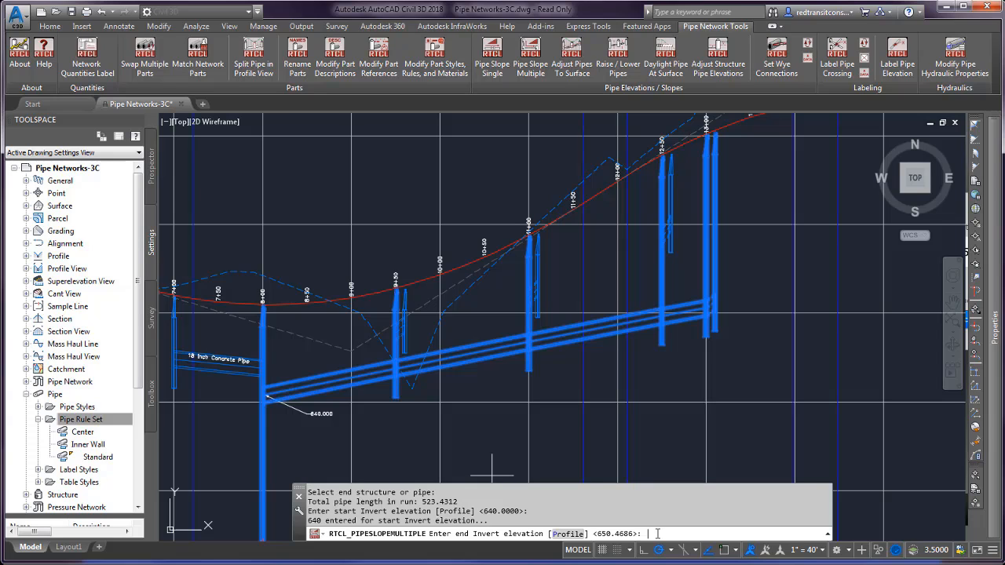
text(65)
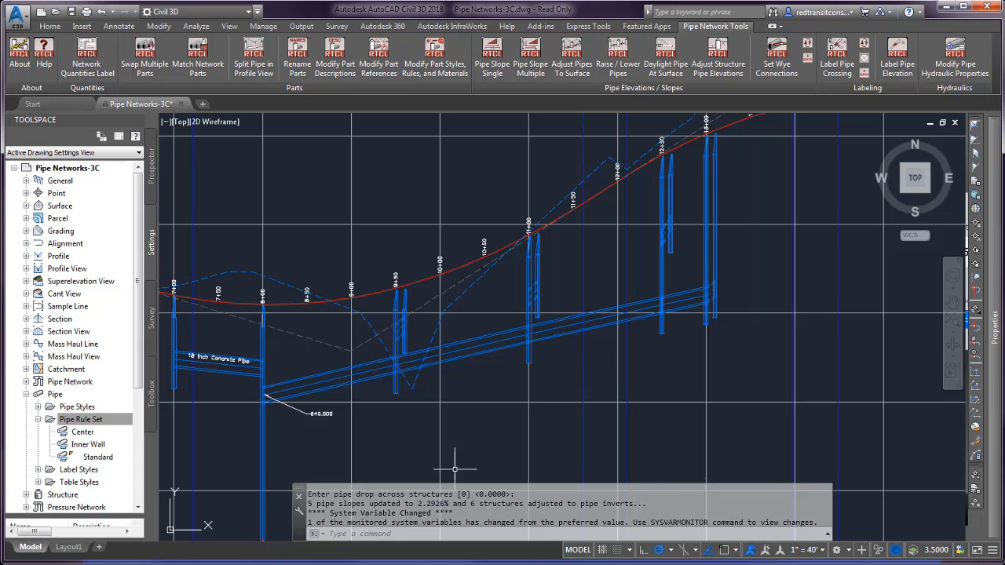
right_click(328, 382)
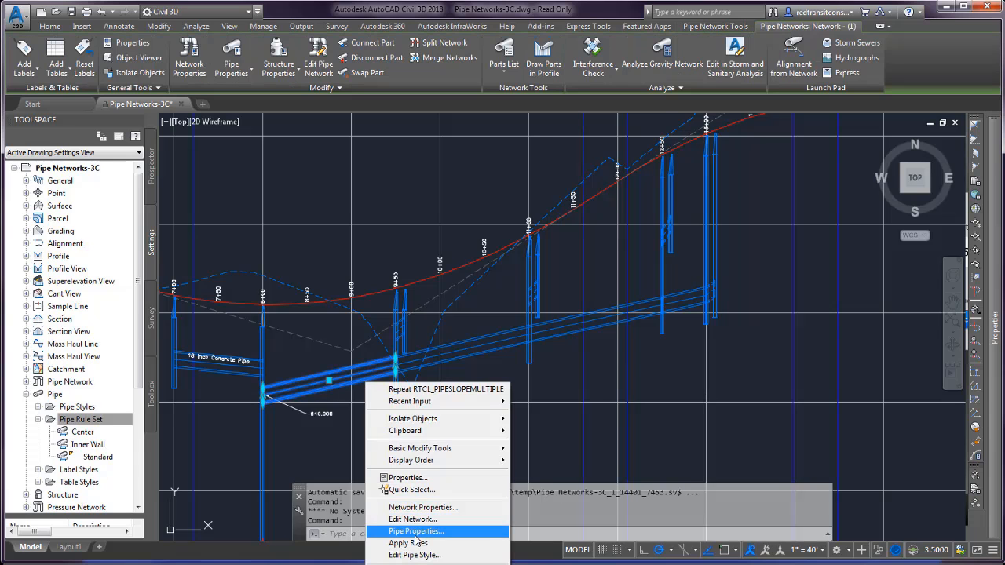
click(417, 531)
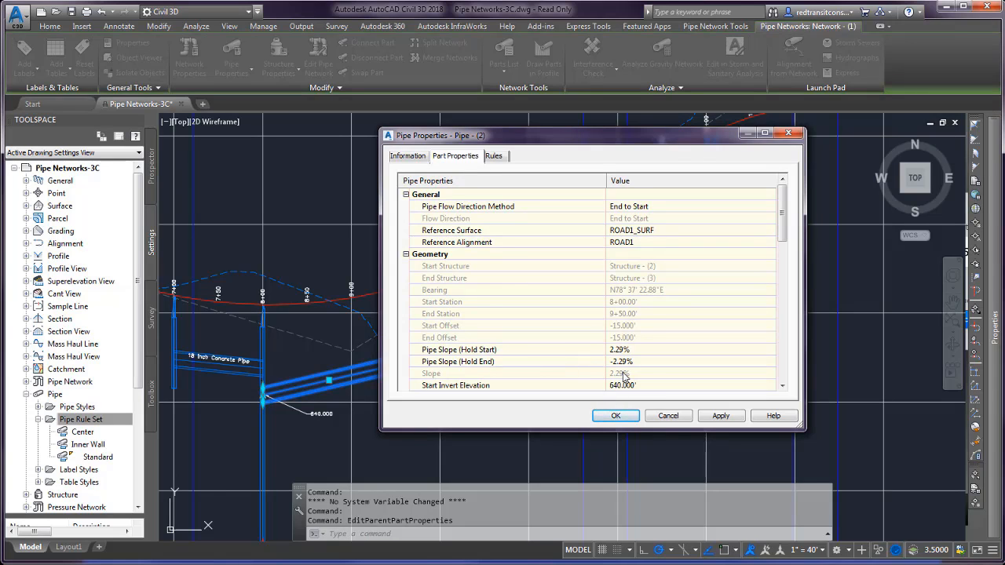
click(669, 415)
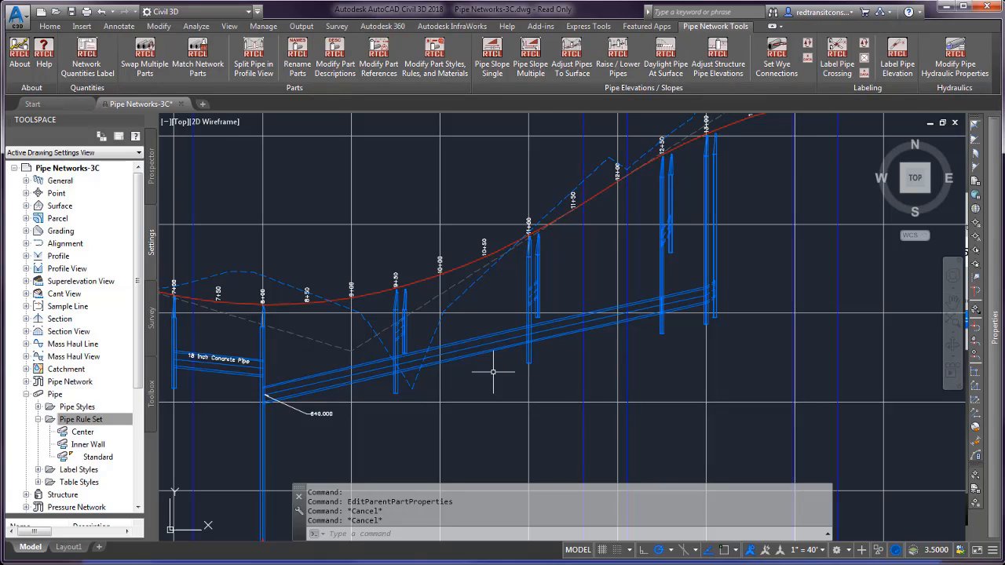
mouse_move(512, 380)
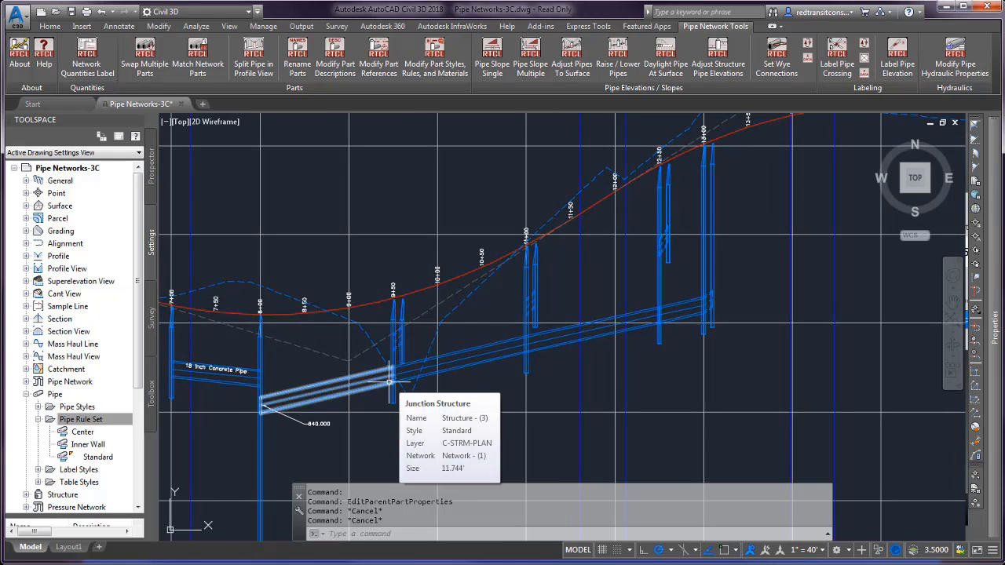
mouse_move(421, 386)
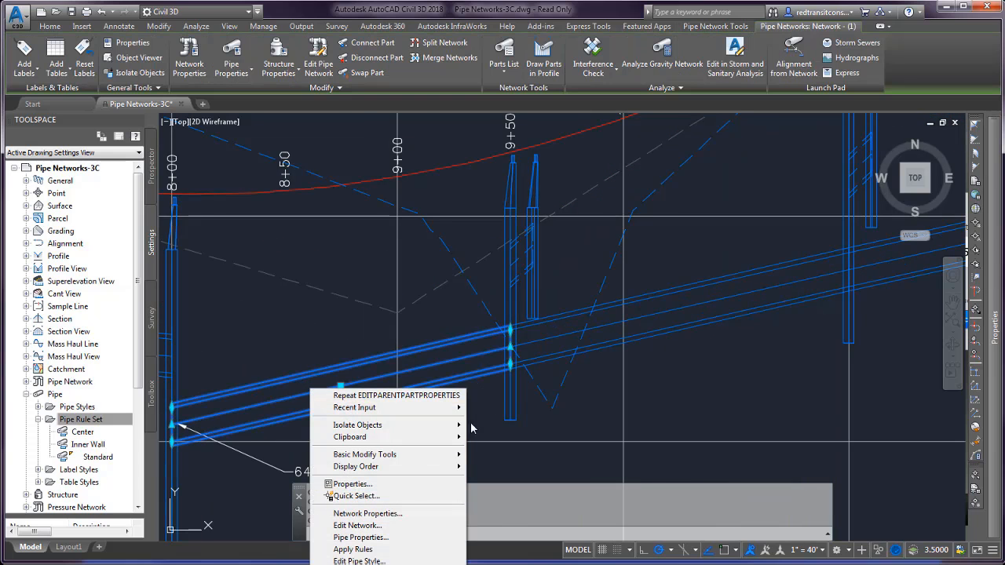
- Review the pipe's Part Properties: 146.00' inside-edge length versus 150.000' centre-to-centre
click(362, 537)
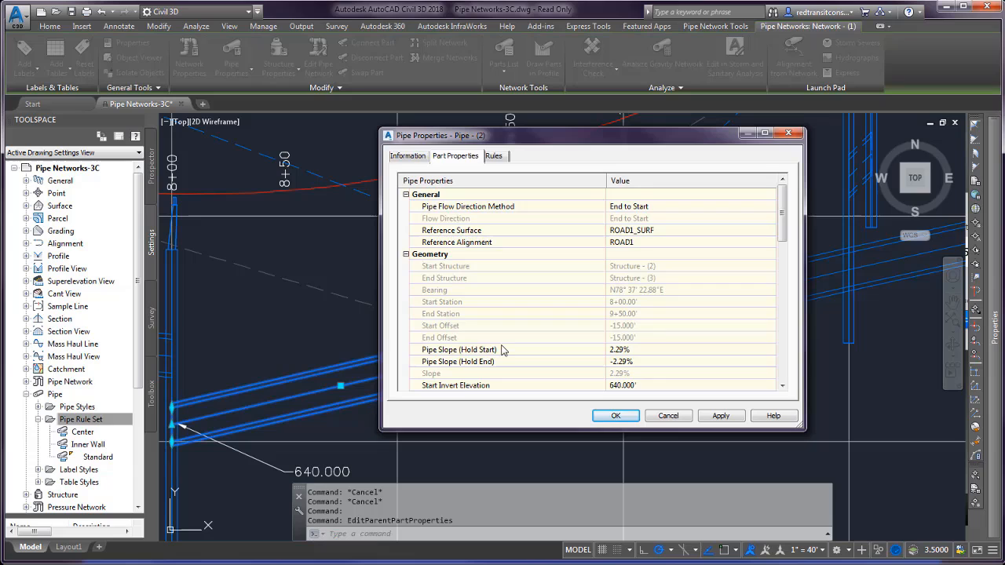
scroll(down, 3)
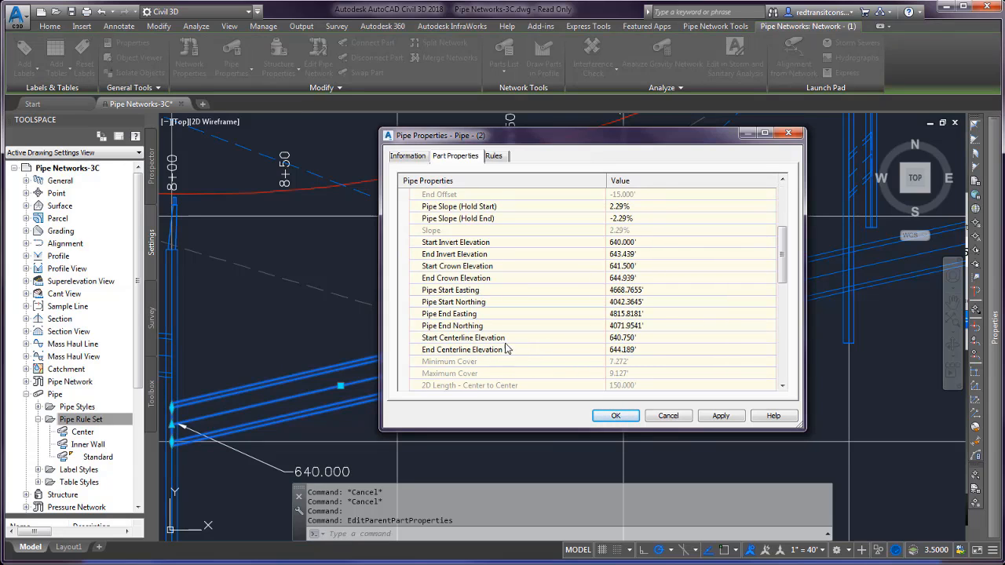
scroll(down, 3)
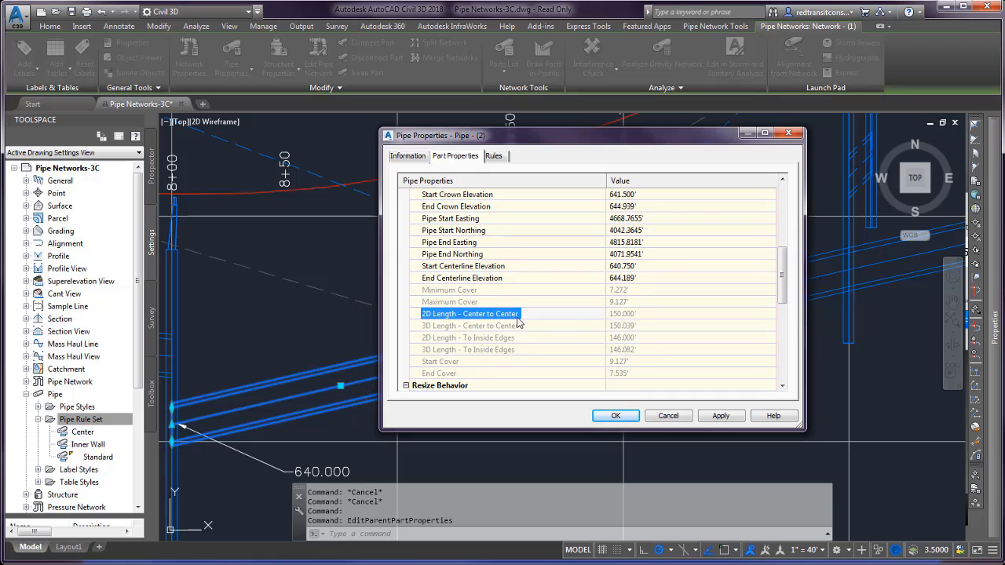
mouse_move(517, 341)
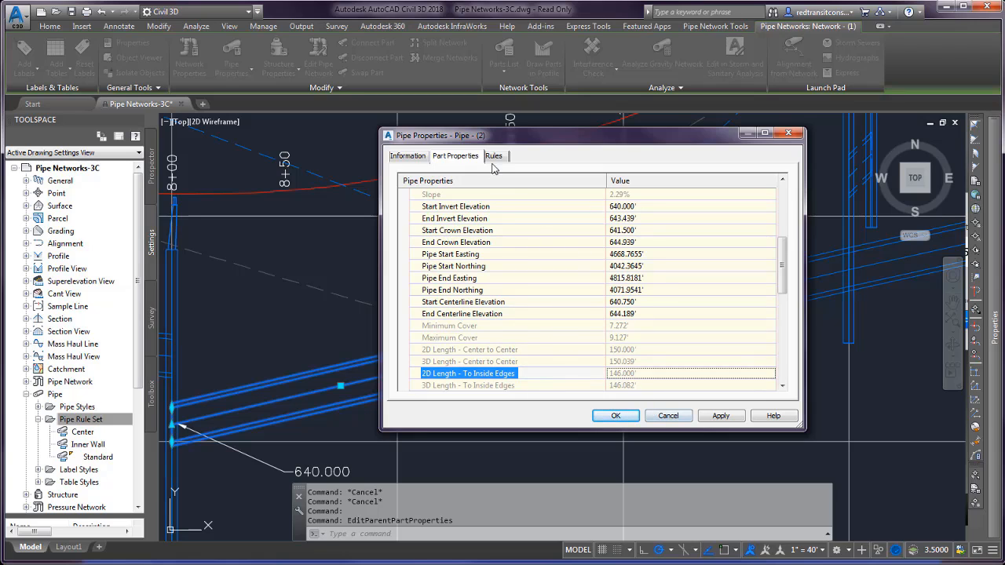
- Assign the Inner Wall rule set on the pipe's Rules tab and apply it
click(493, 156)
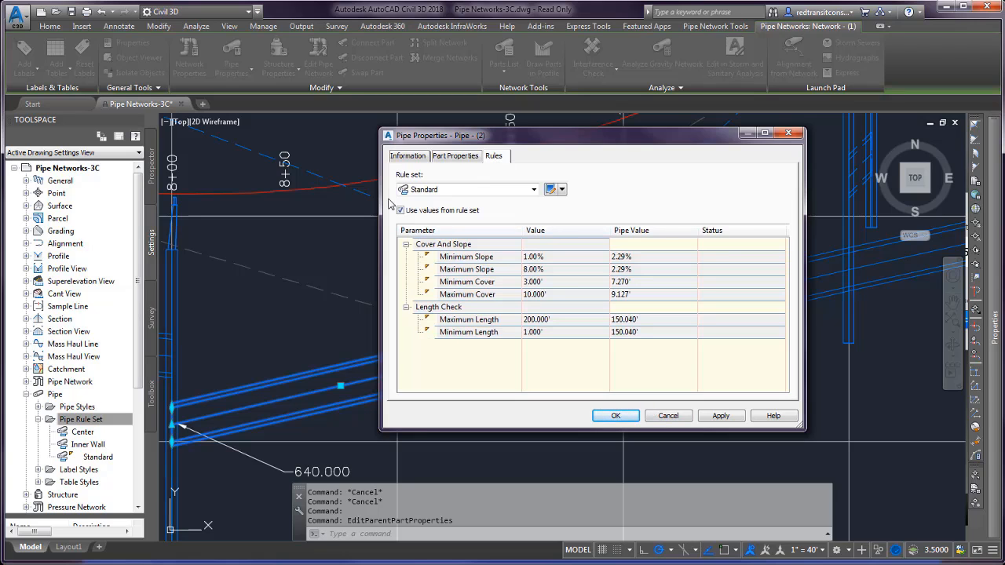
click(534, 188)
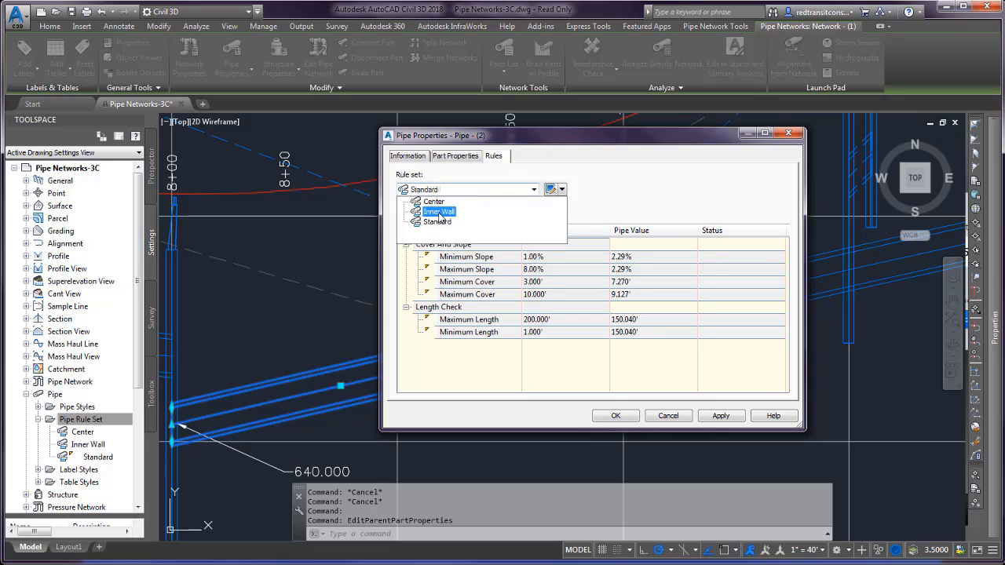
click(440, 211)
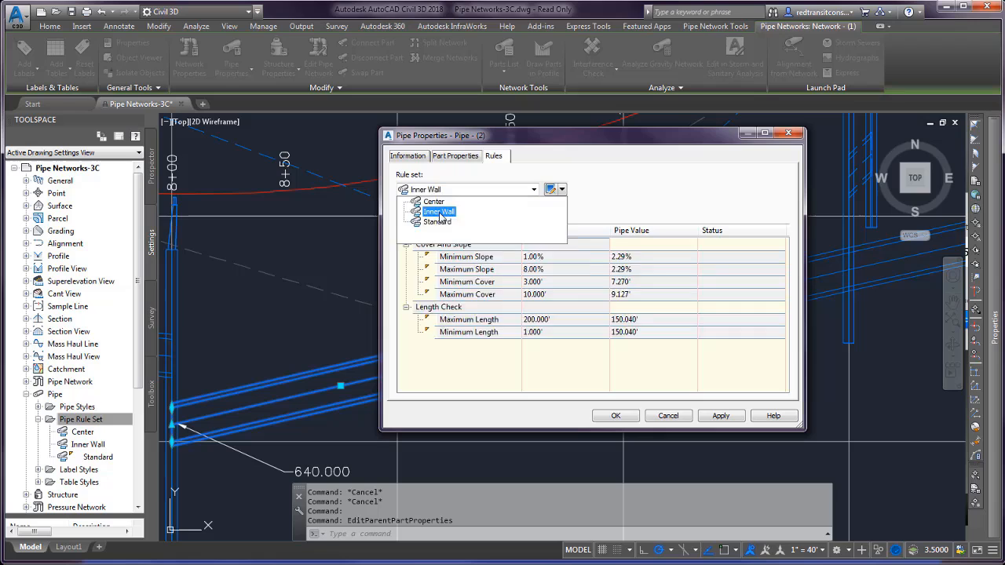
click(439, 211)
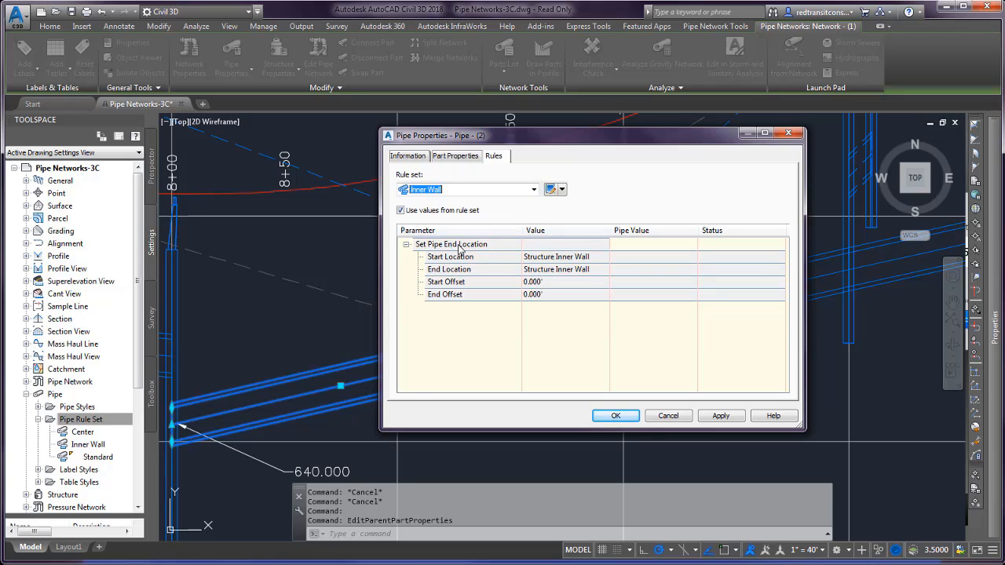
mouse_move(435, 258)
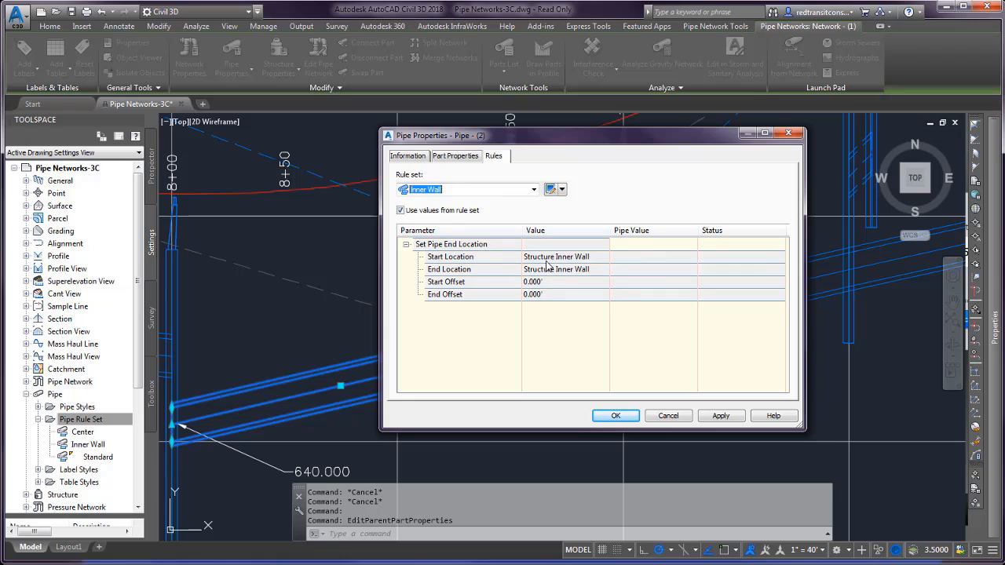
mouse_move(598, 377)
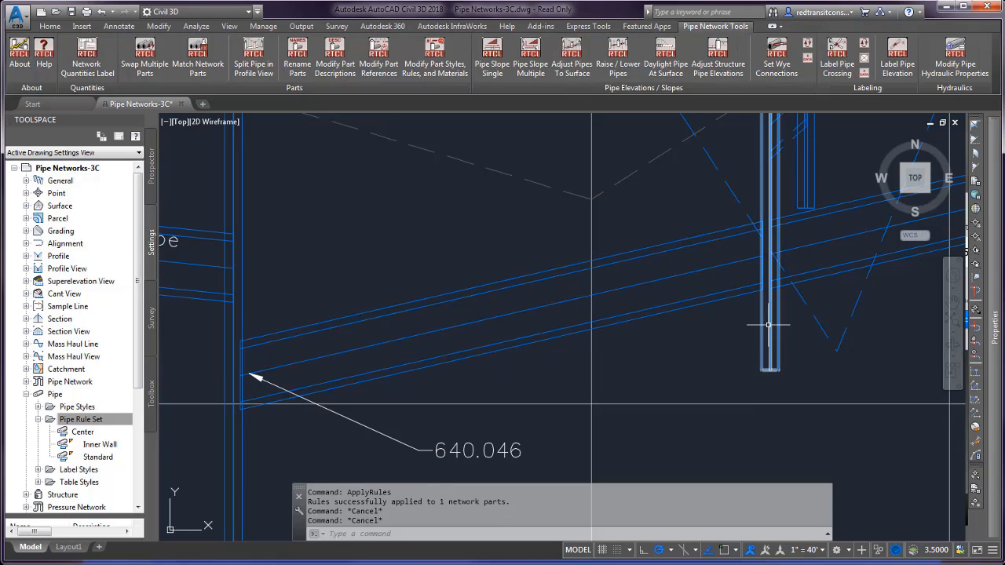
- Select the updated pipe to bring up its editing actions
click(769, 322)
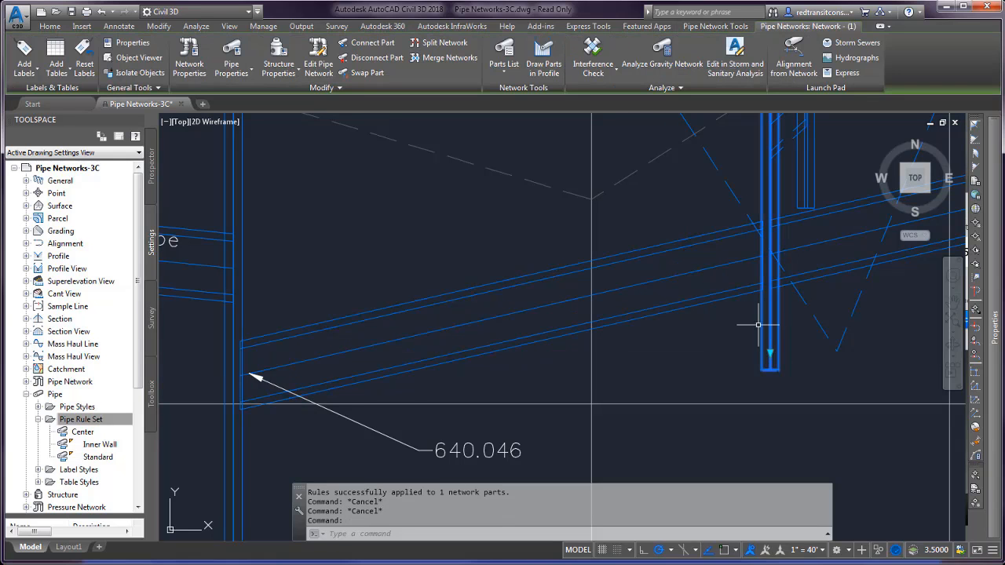
mouse_move(644, 342)
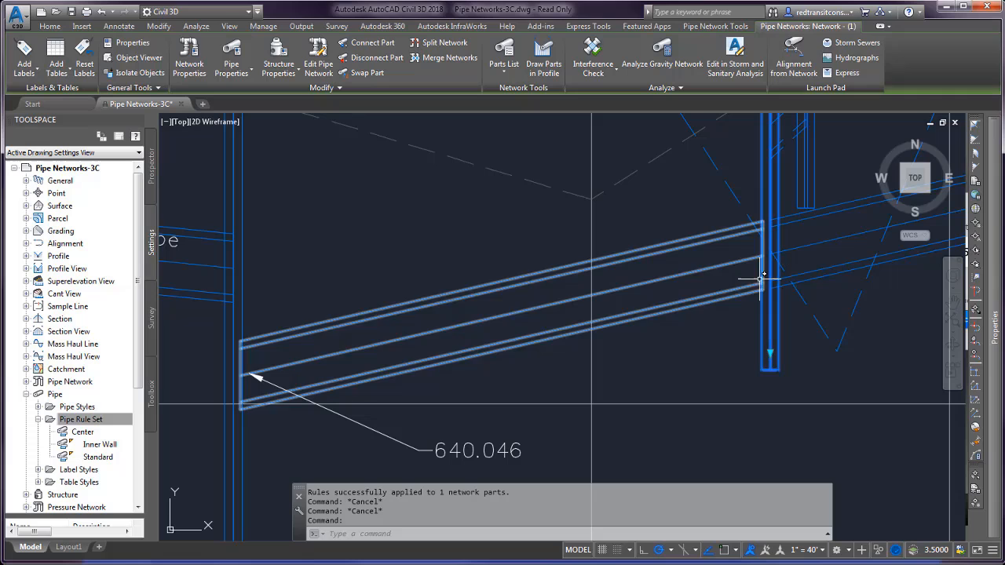
mouse_move(760, 282)
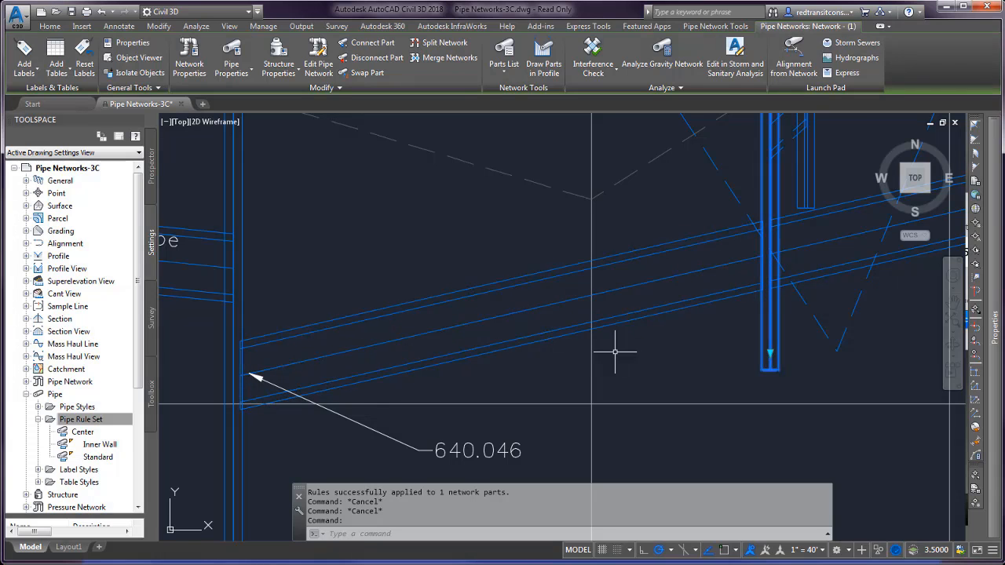
mouse_move(815, 286)
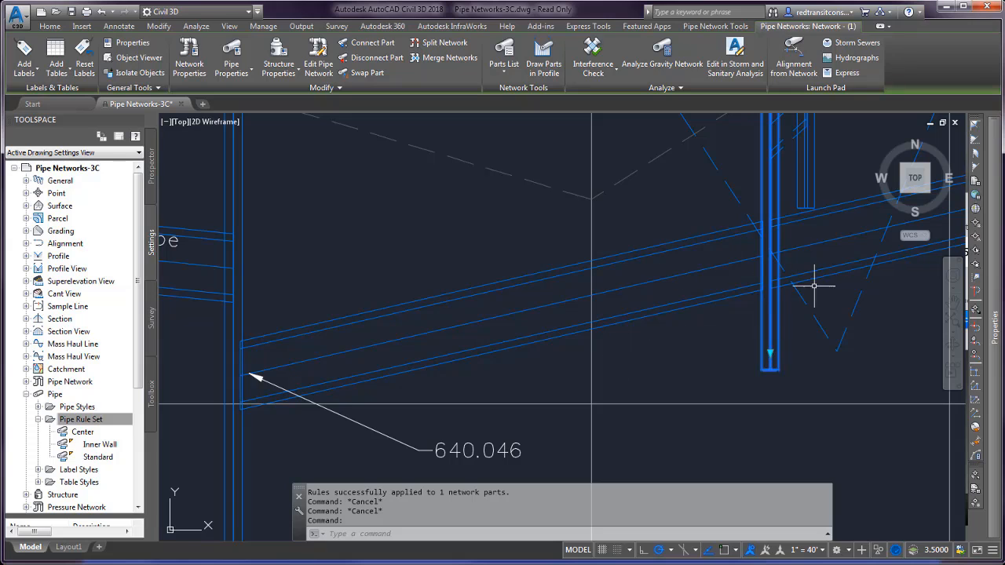
mouse_move(691, 315)
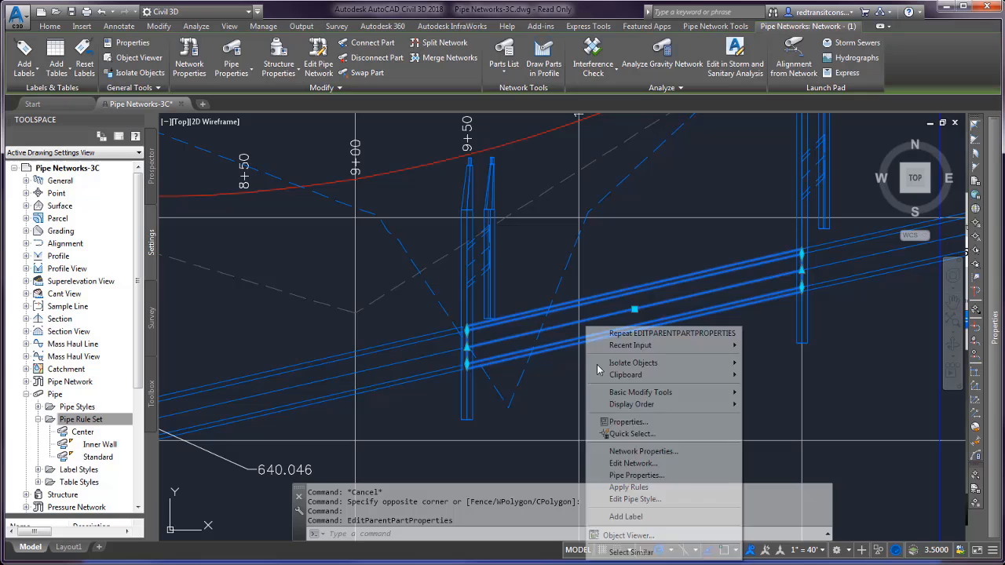
click(629, 487)
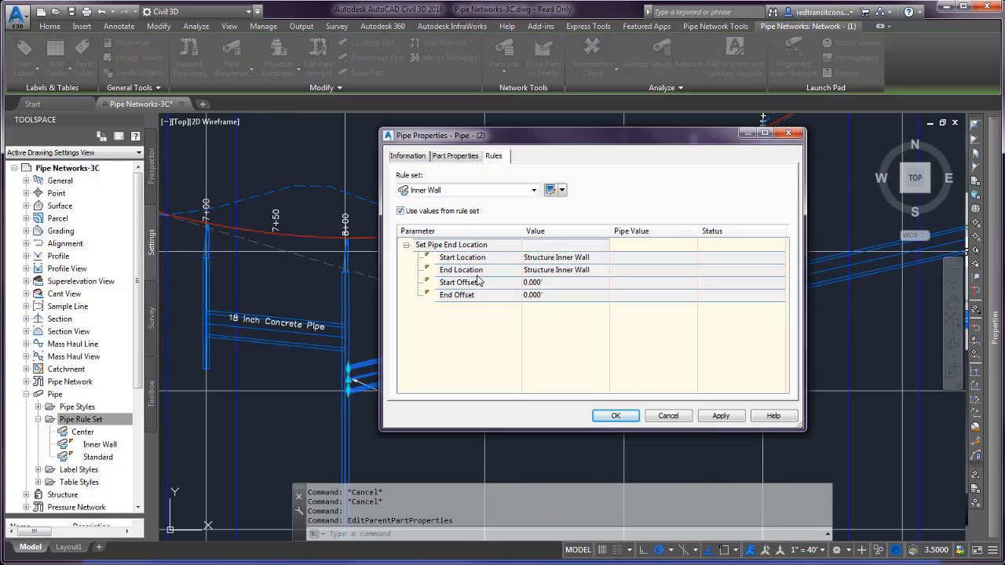
click(456, 156)
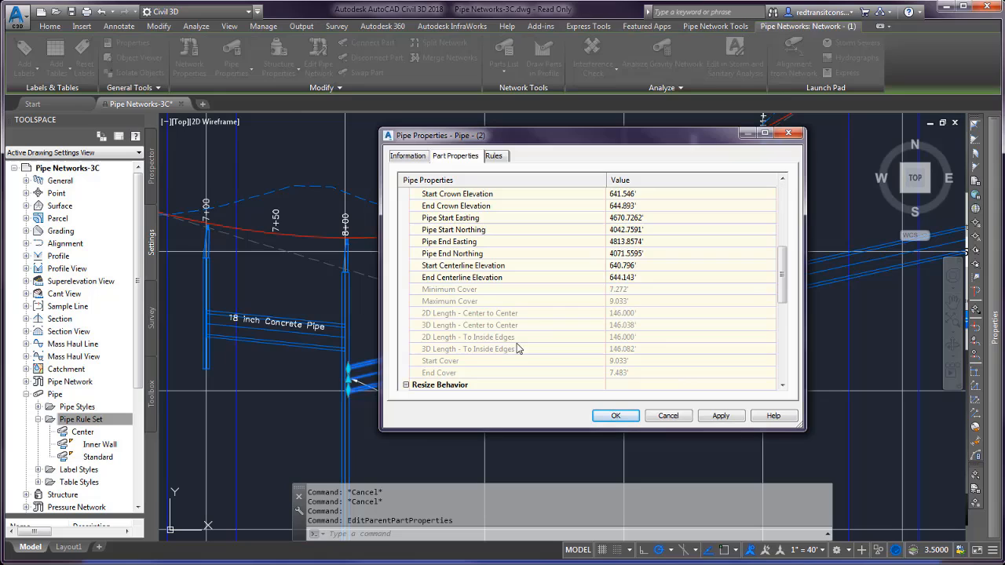
click(469, 312)
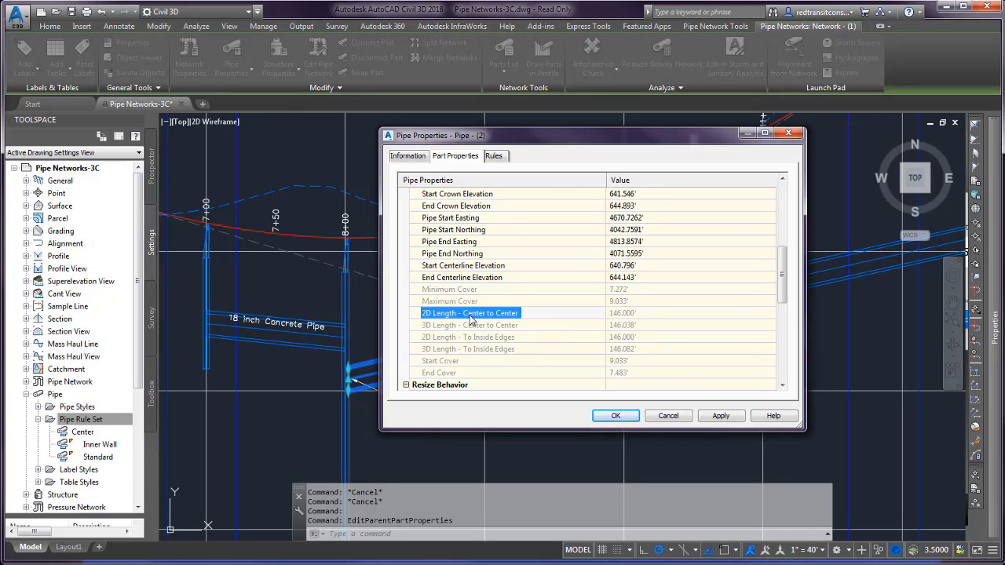
mouse_move(532, 312)
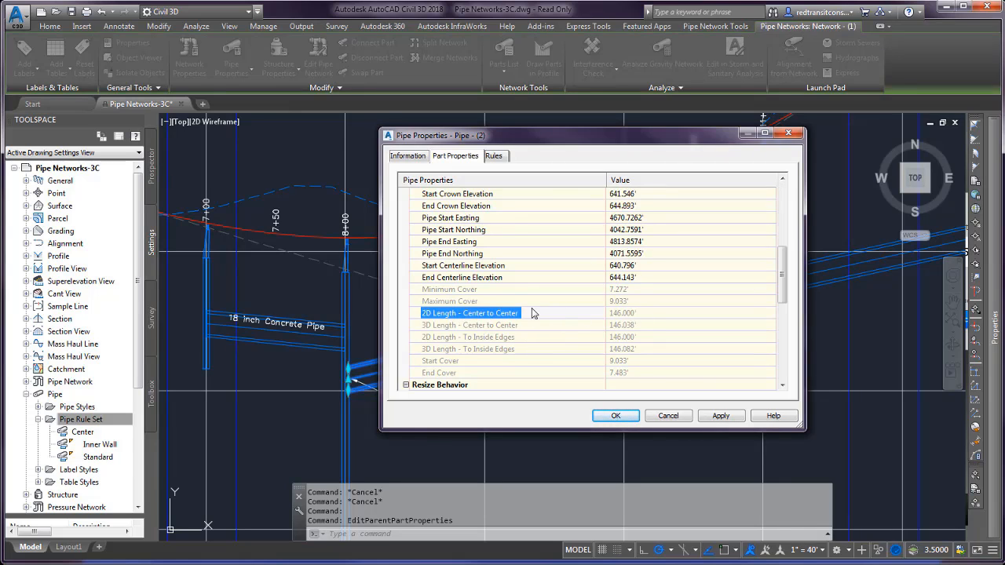
click(691, 312)
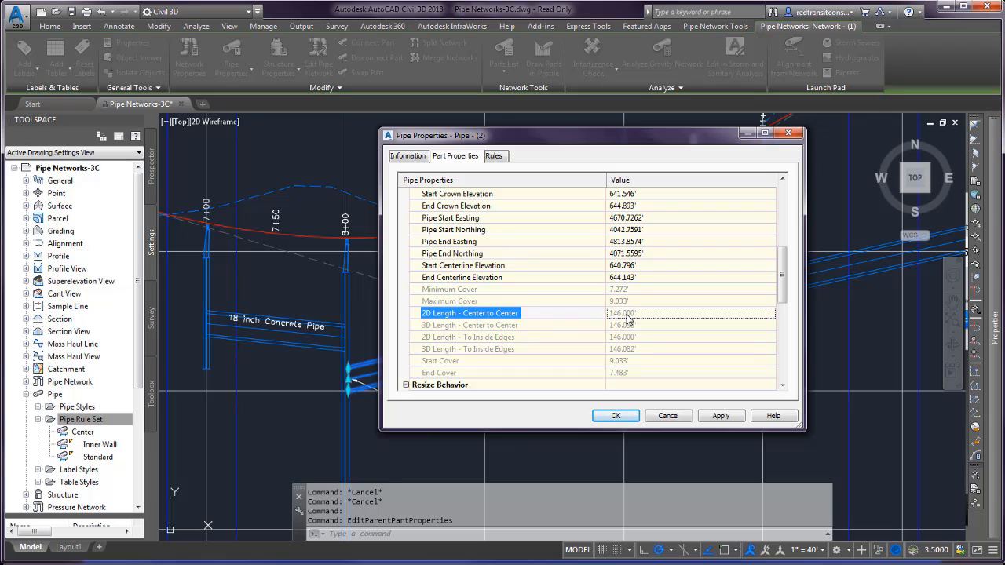
click(468, 349)
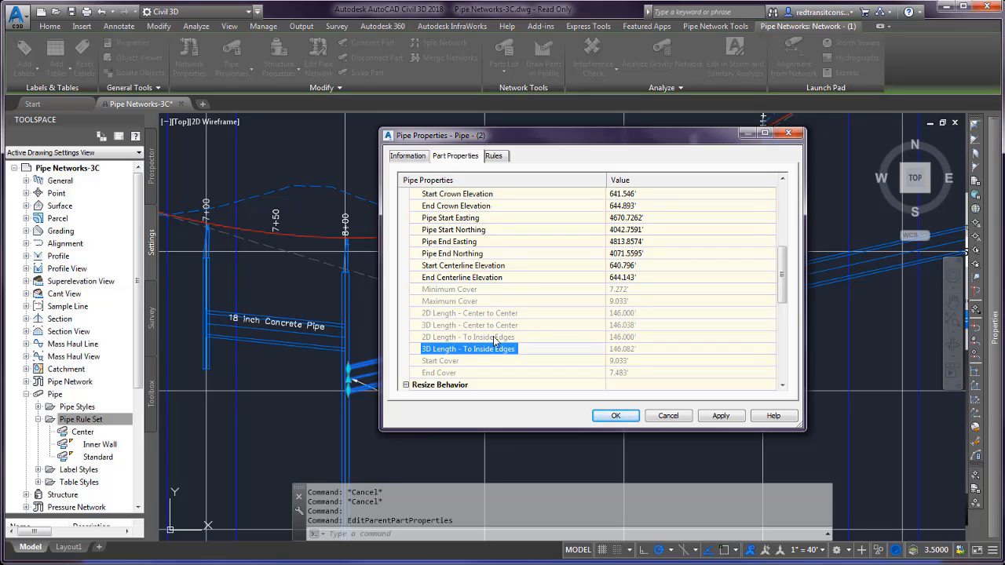
click(468, 336)
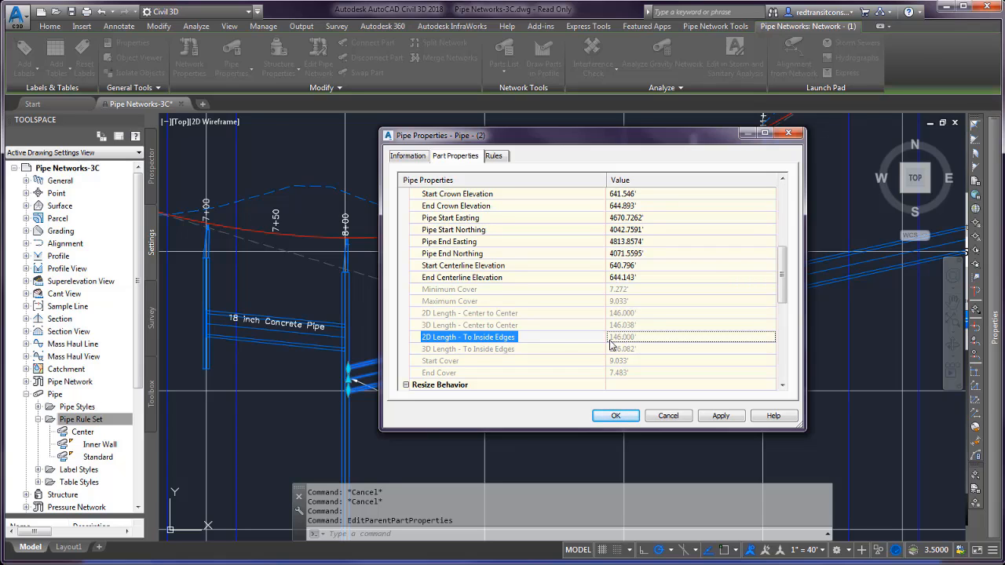
mouse_move(596, 358)
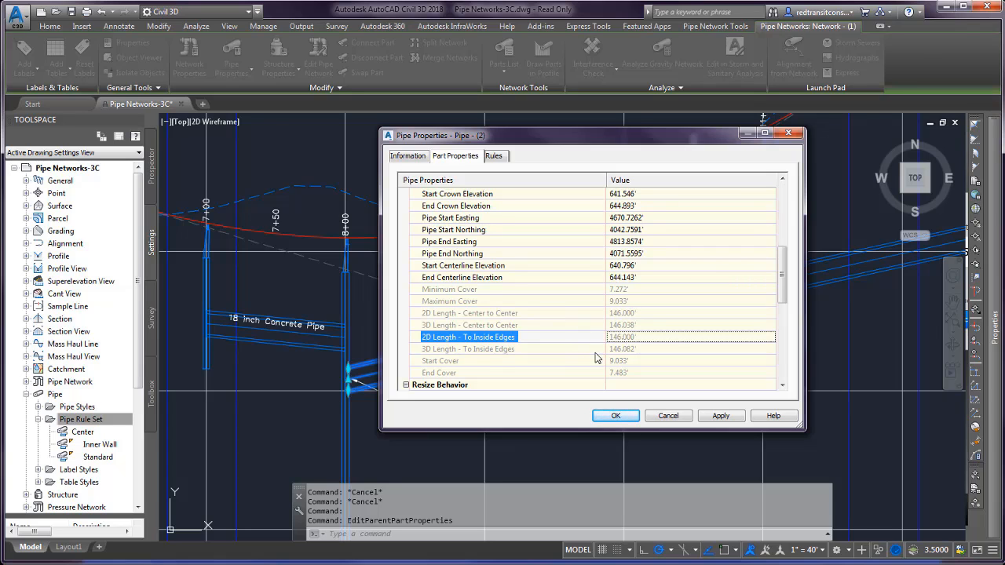
mouse_move(518, 318)
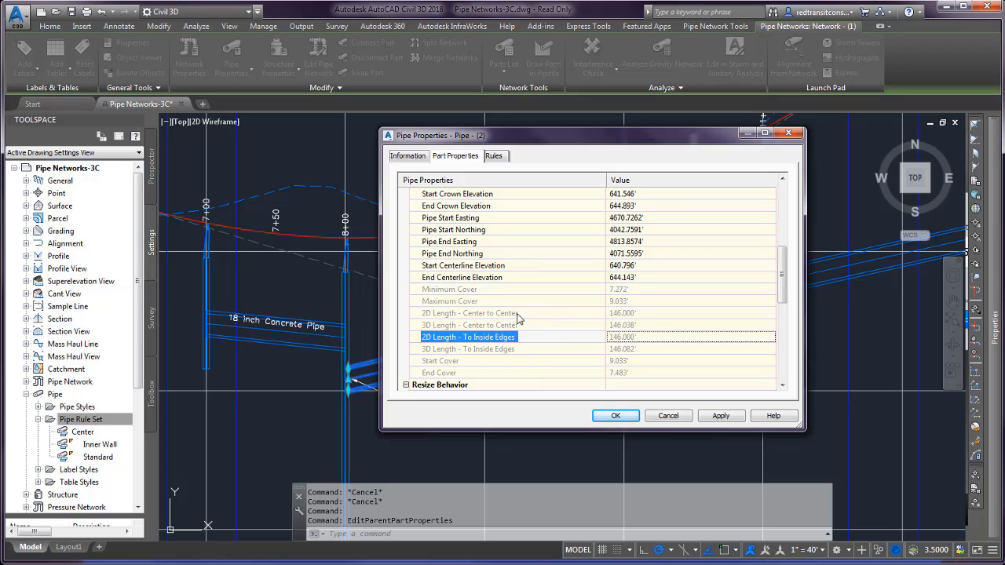
mouse_move(626, 344)
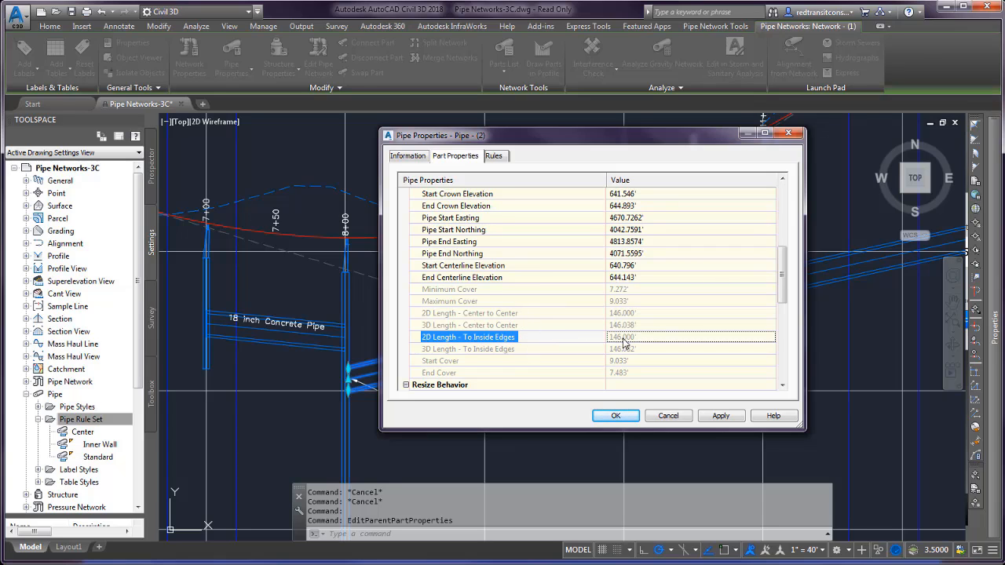
mouse_move(562, 328)
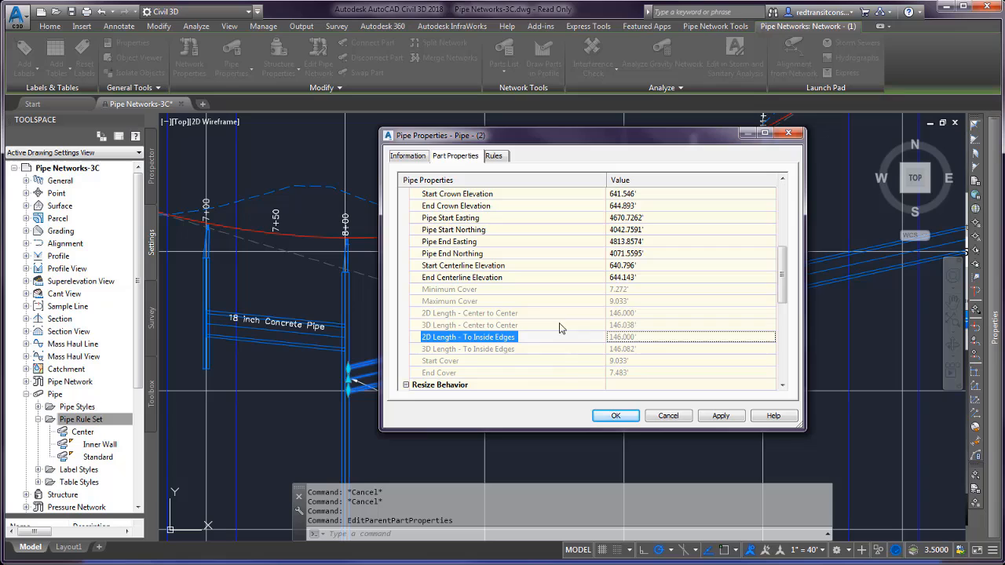
mouse_move(557, 336)
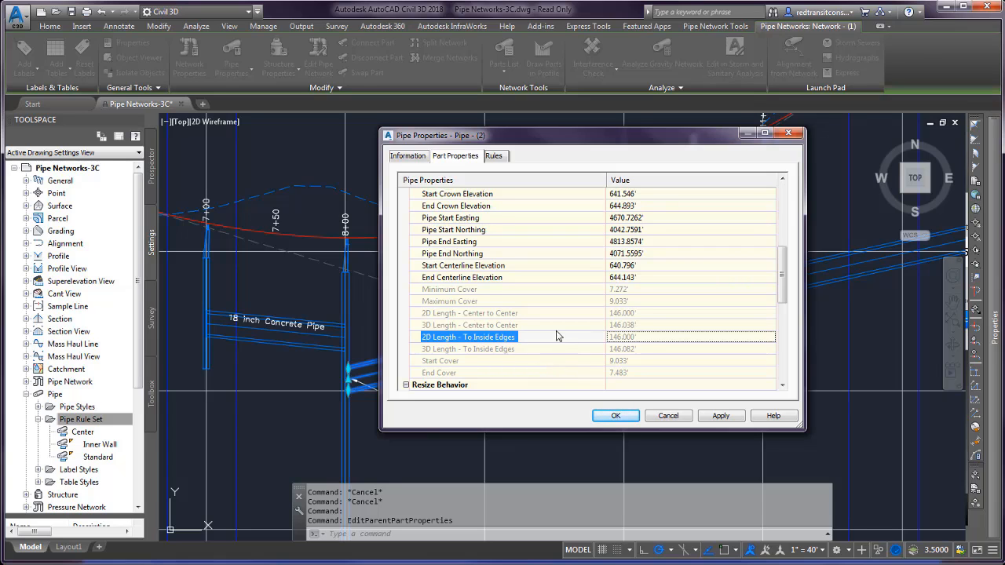
mouse_move(533, 325)
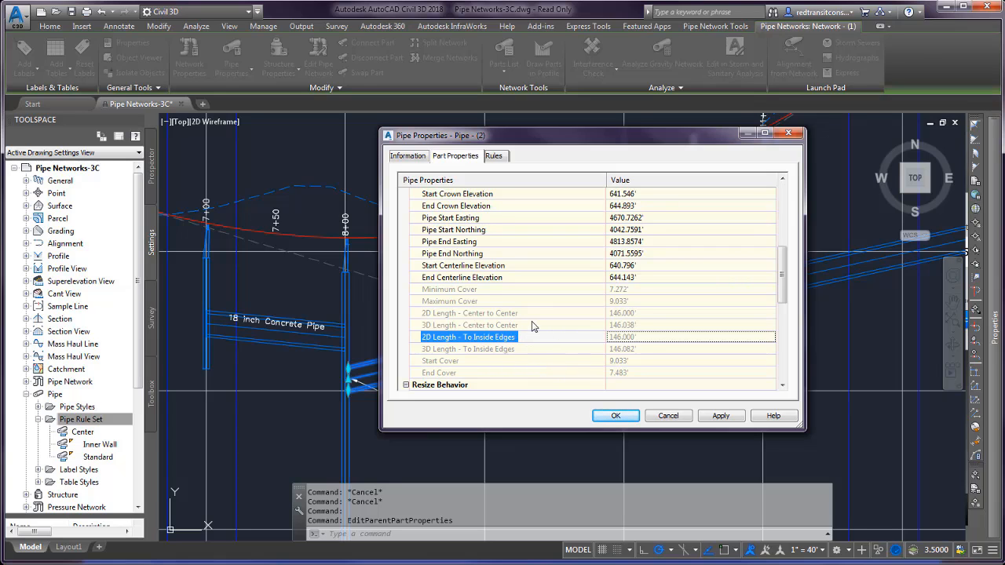
mouse_move(669, 416)
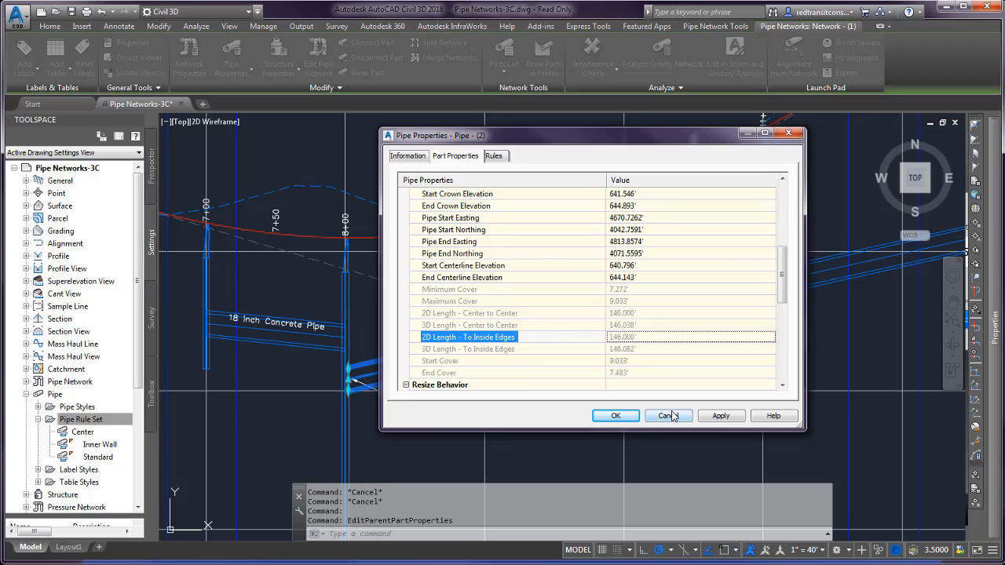
click(666, 415)
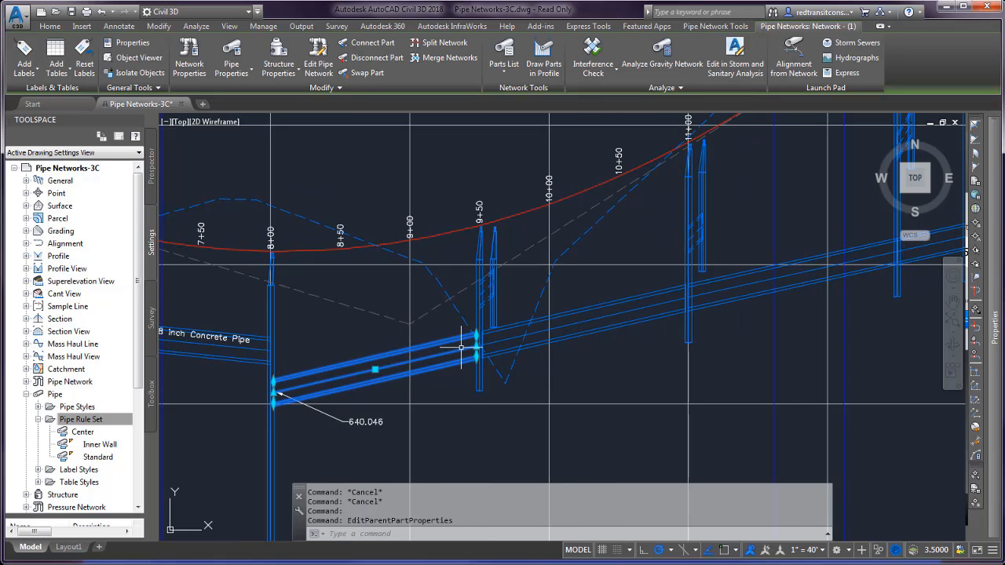
- Re-slope the run from start invert 630 at 1% with 0.5 drops across structures
click(715, 25)
text(S)
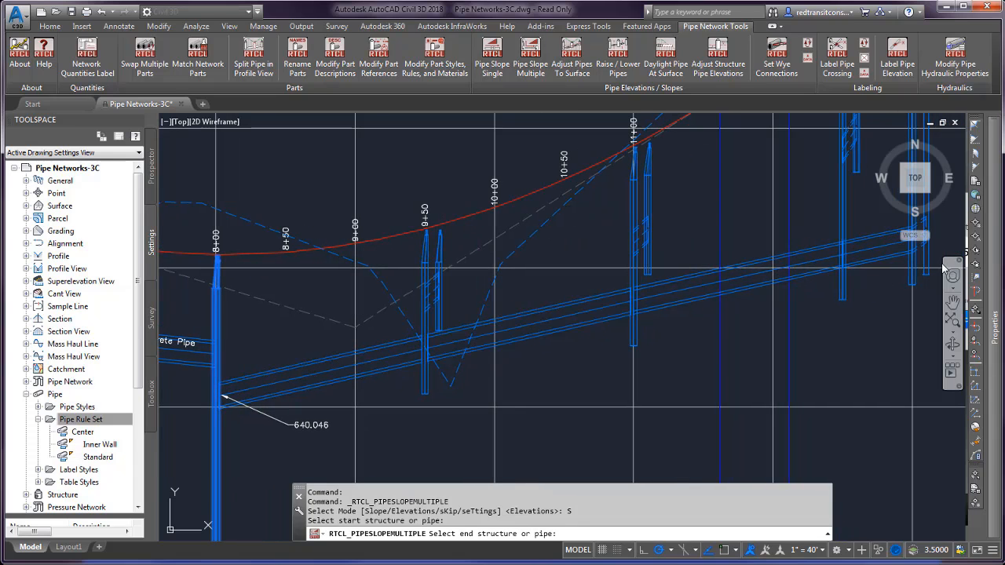
click(384, 358)
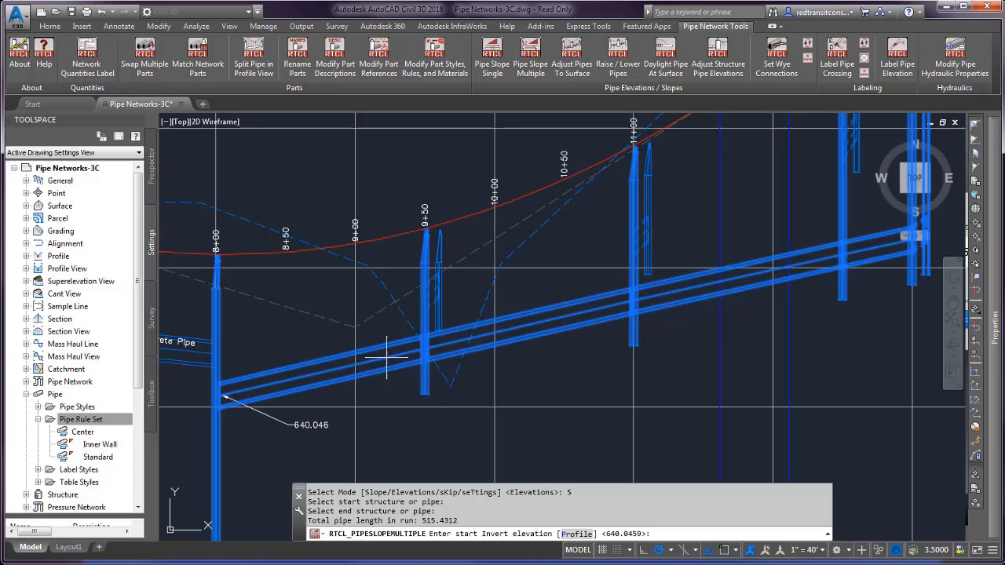
mouse_move(427, 346)
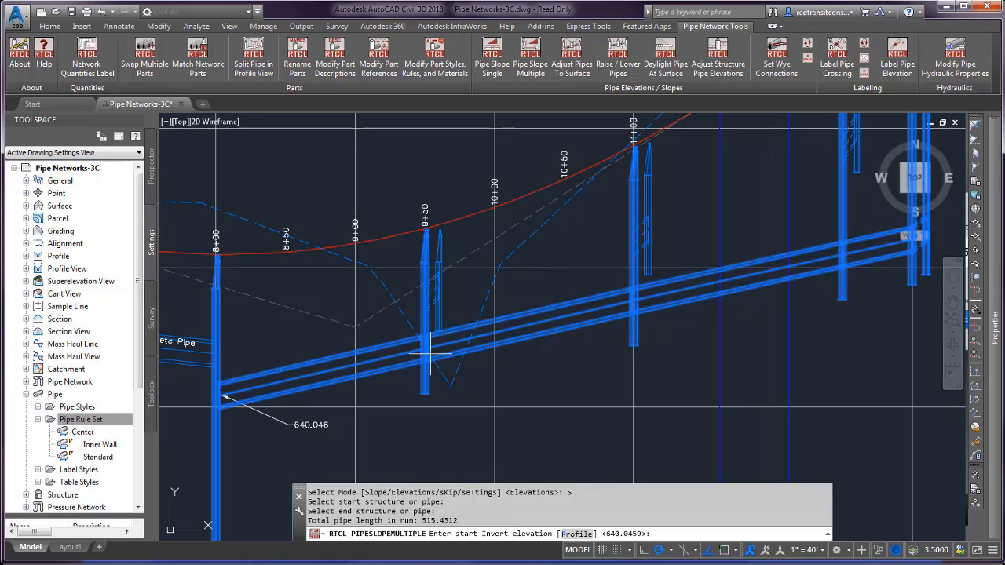
mouse_move(777, 280)
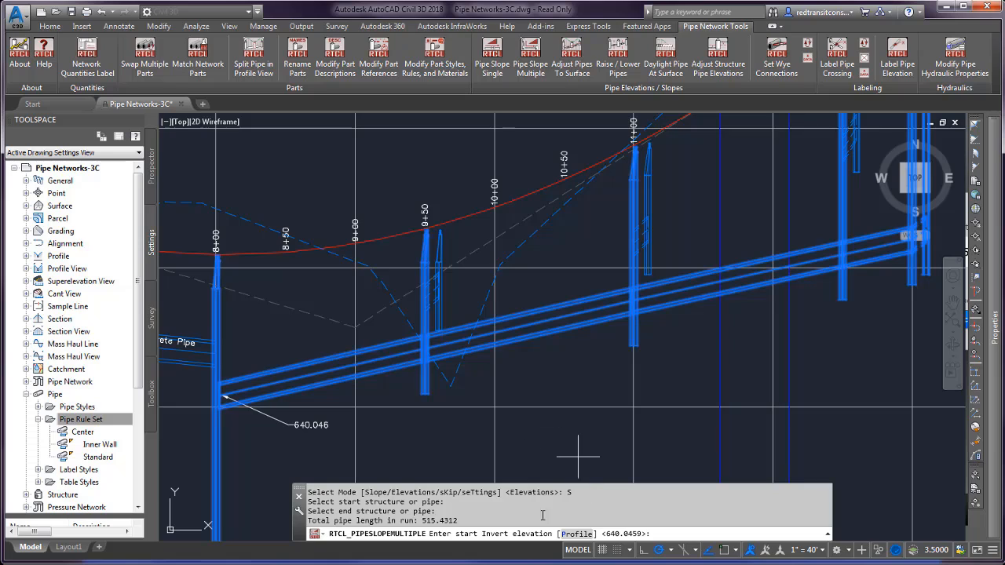
mouse_move(568, 468)
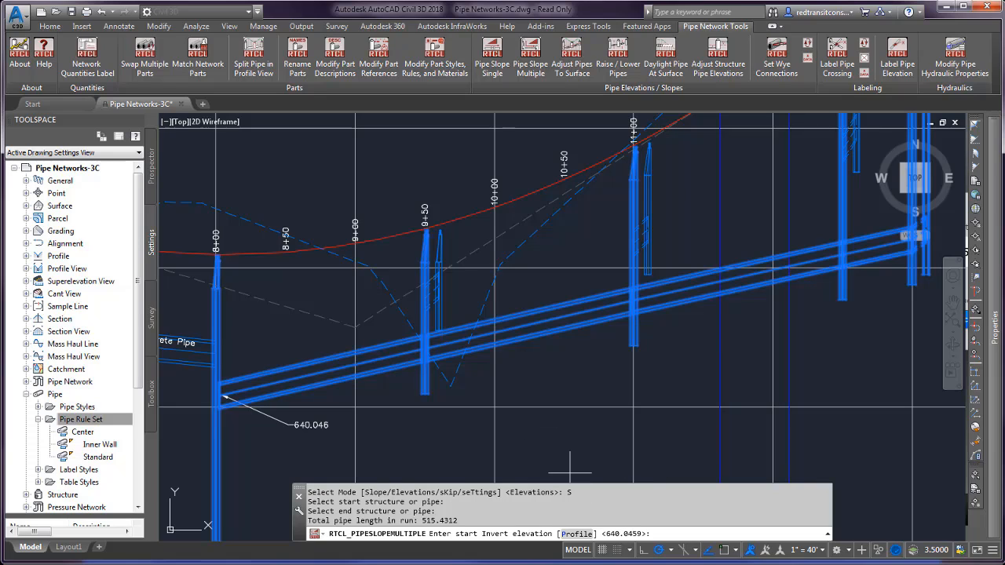
text(630)
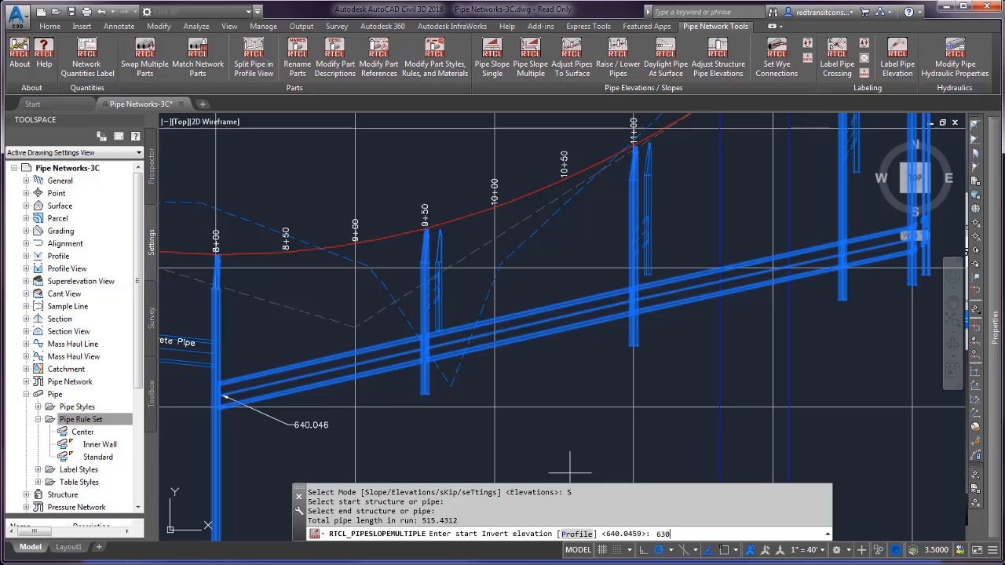
key(Return)
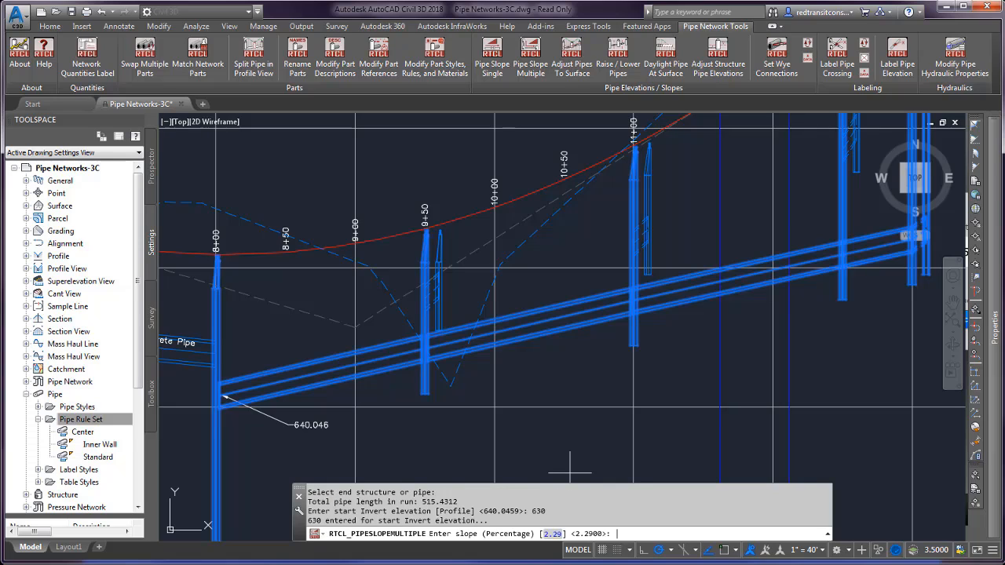
text(1)
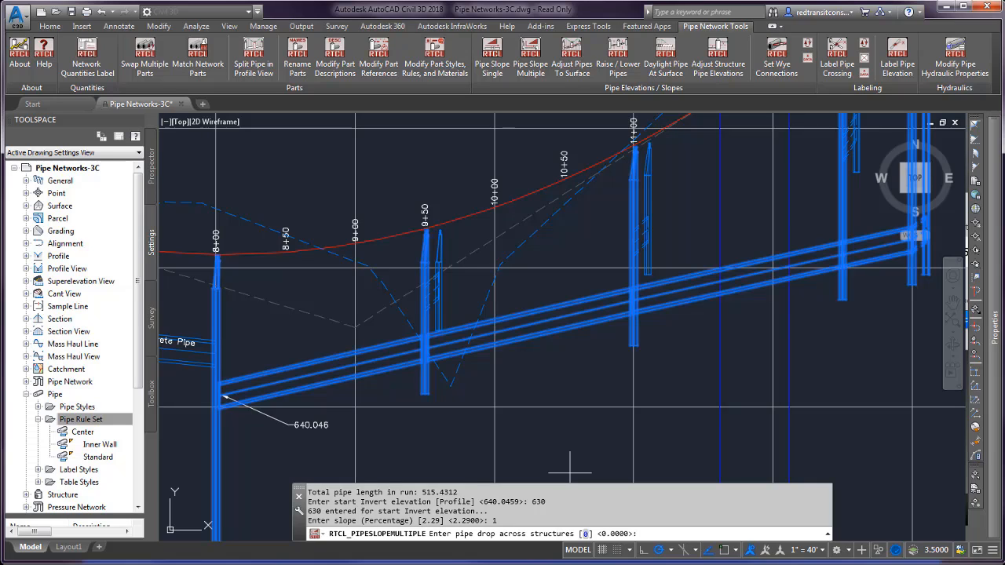
text(.5)
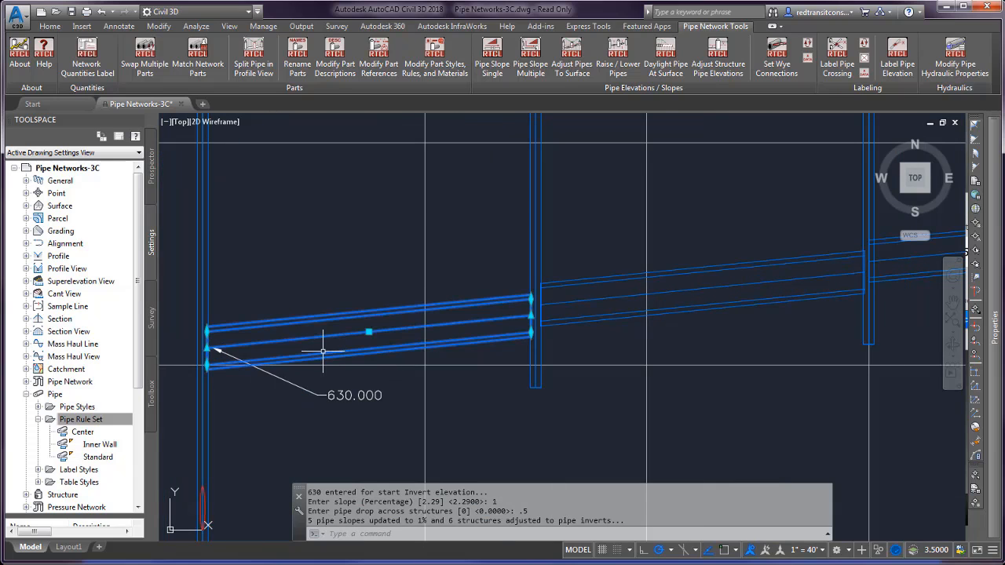
right_click(322, 353)
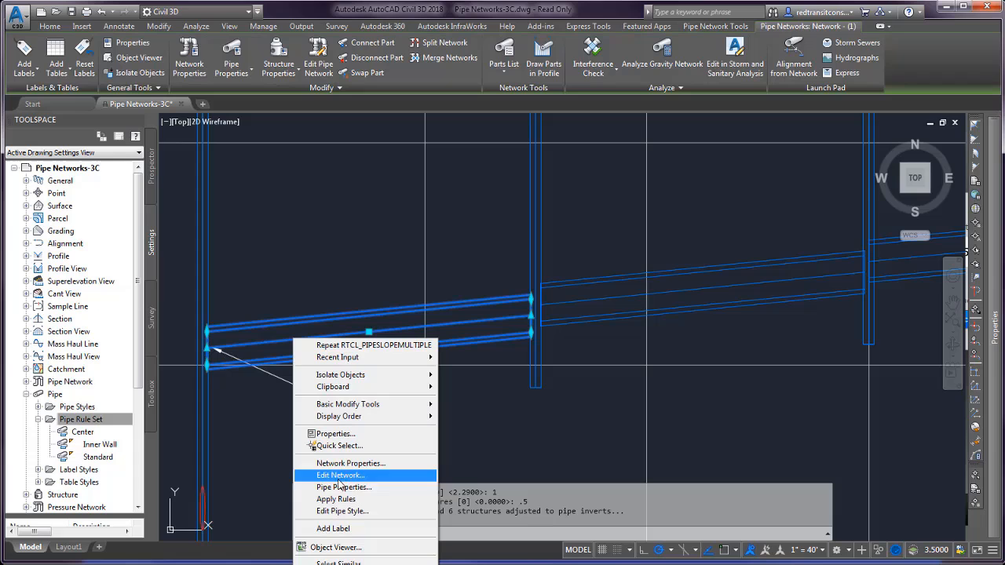
mouse_move(344, 487)
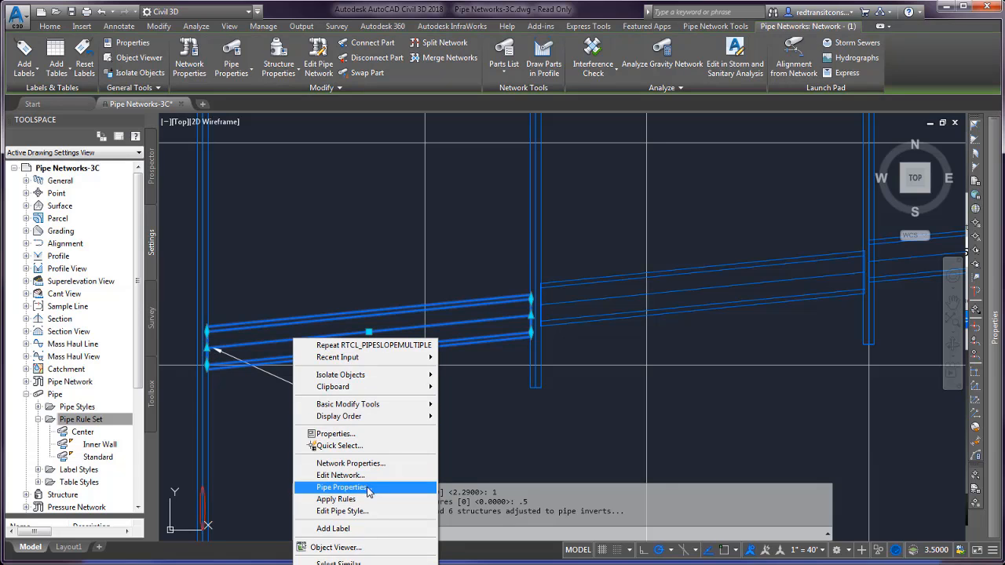
click(341, 486)
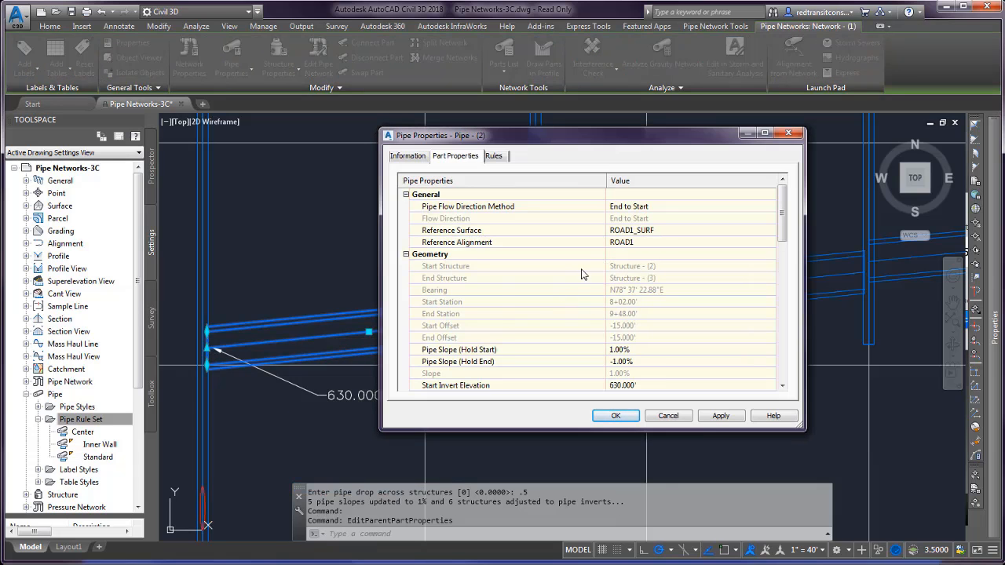
scroll(down, 3)
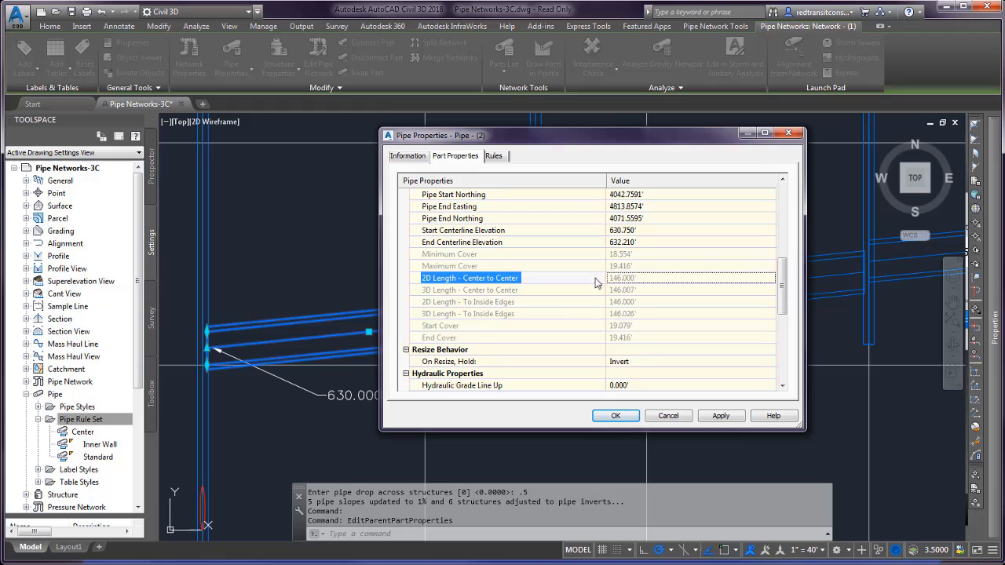
click(449, 267)
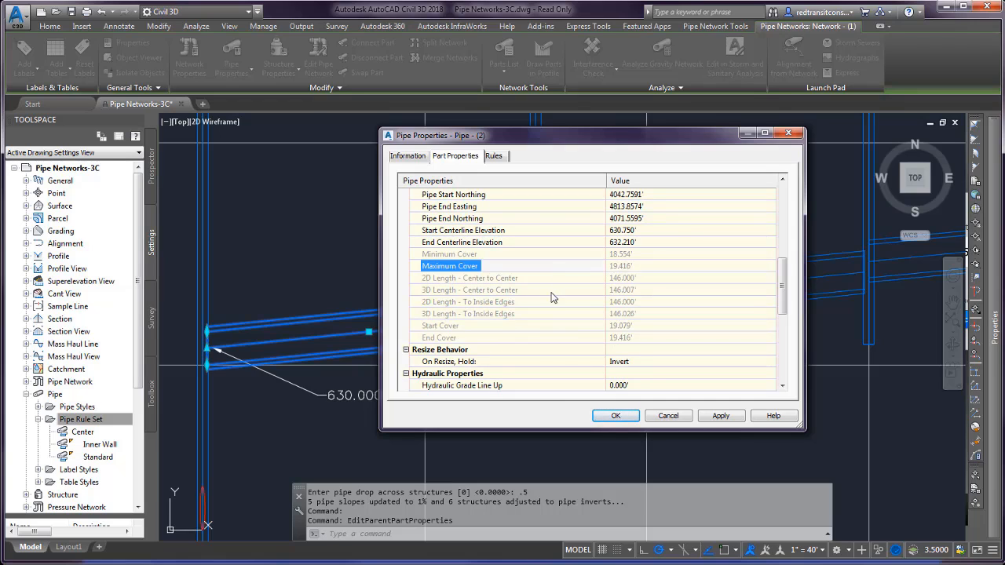
mouse_move(634, 372)
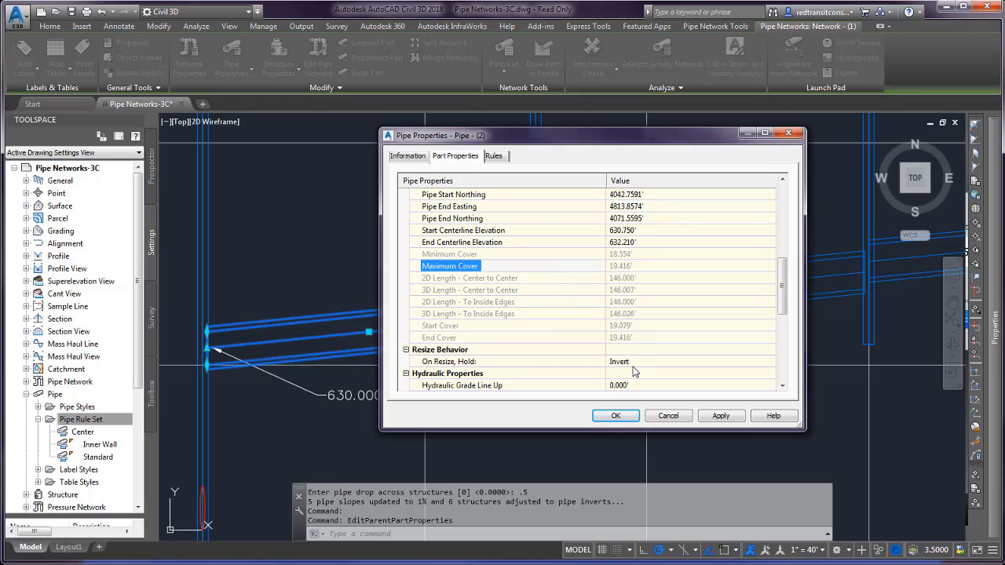
click(616, 415)
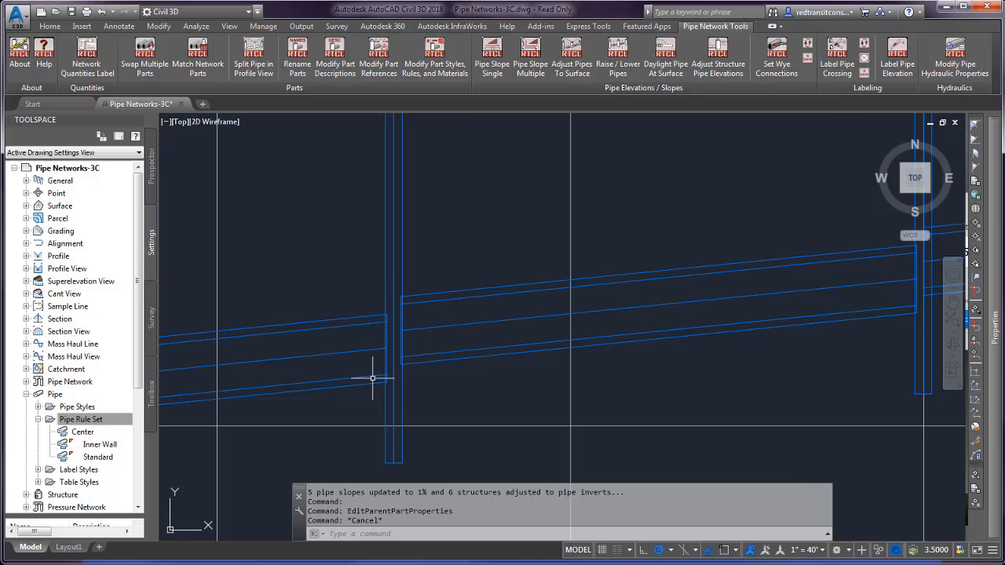
right_click(369, 377)
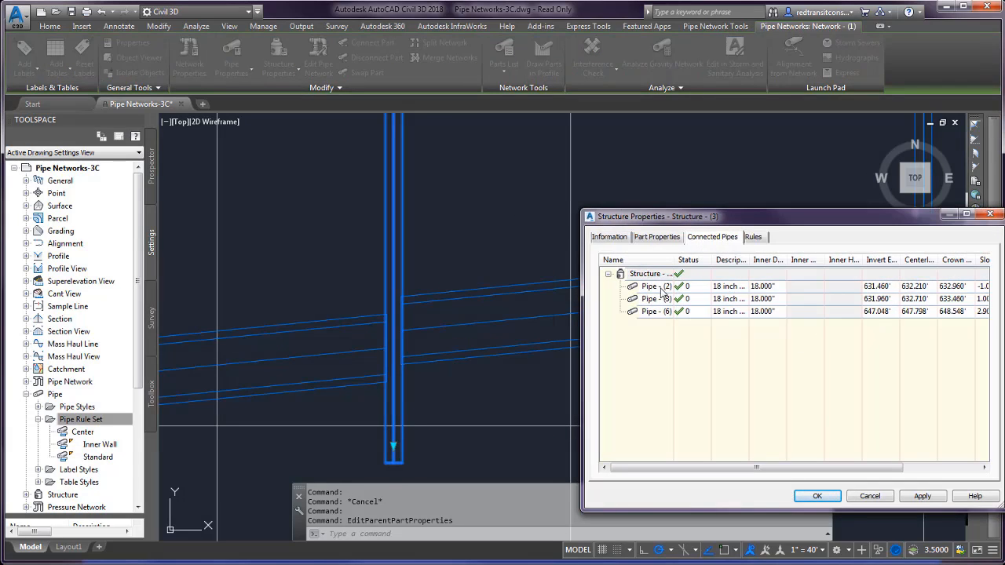
click(651, 286)
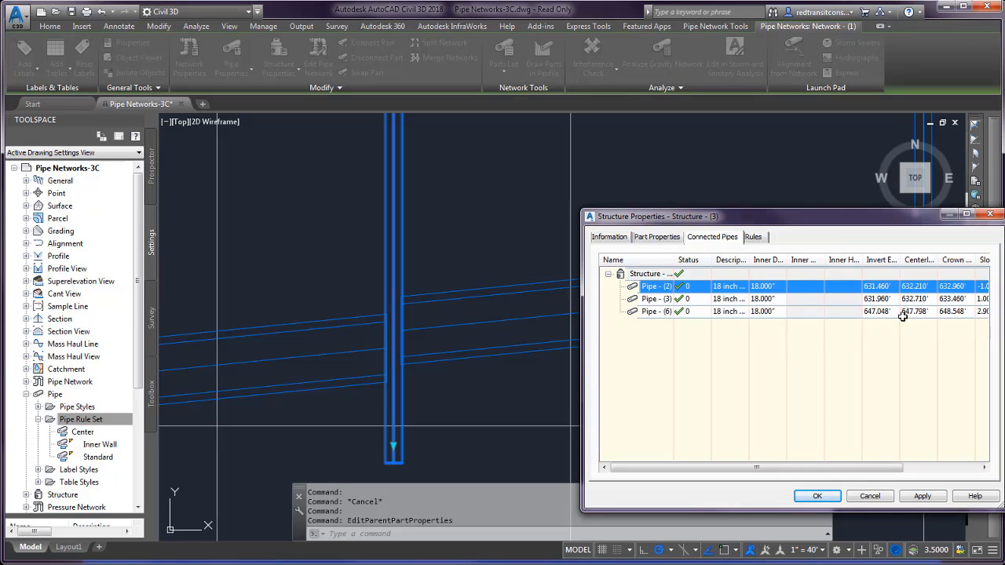
mouse_move(892, 297)
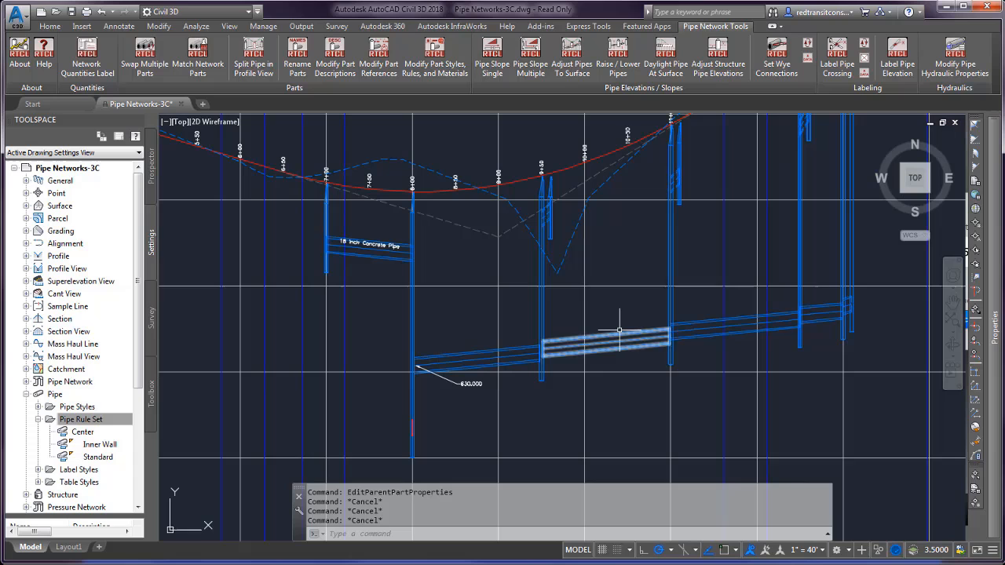
mouse_move(656, 325)
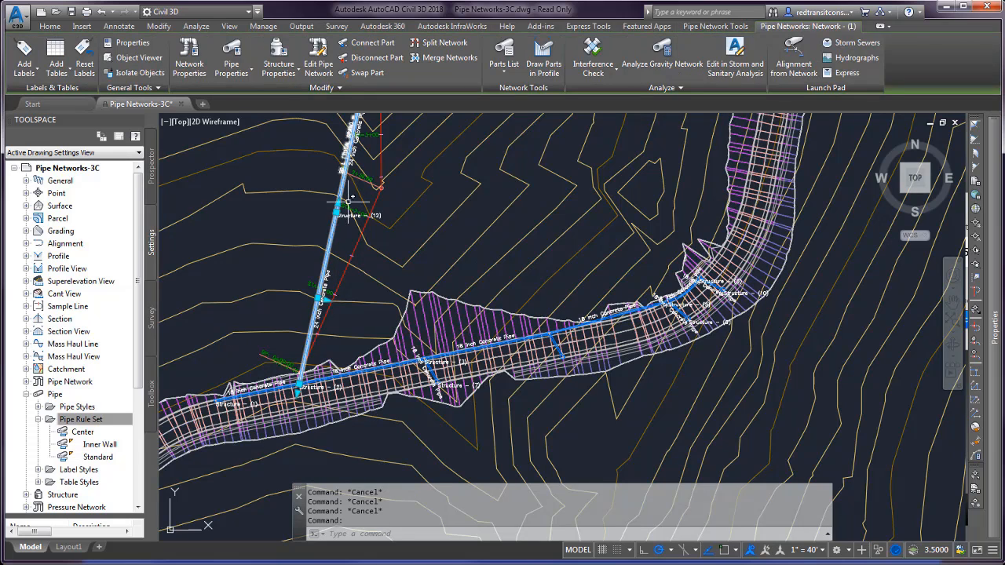
- Expand the Modify options for the selected pipe network in plan view
click(324, 88)
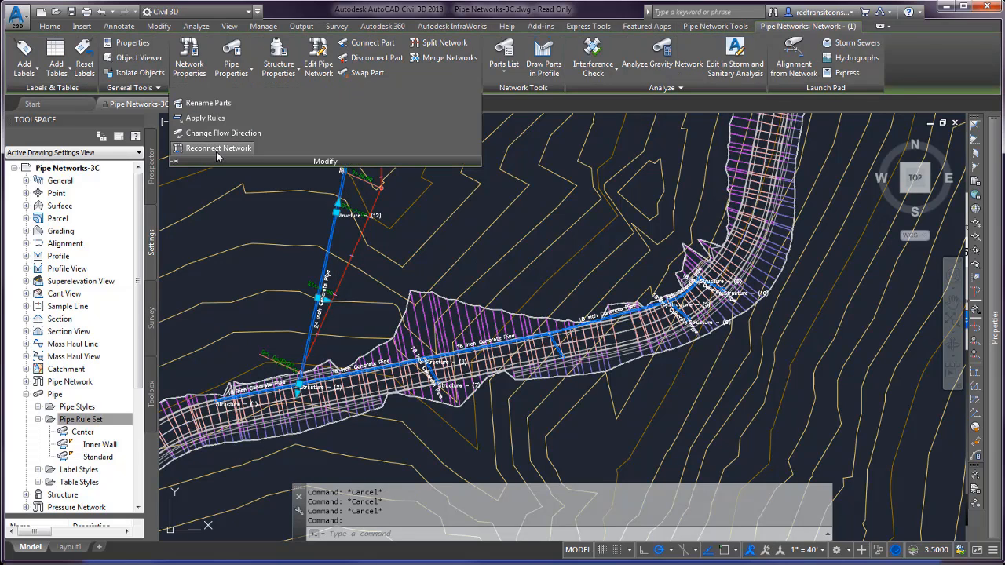
mouse_move(223, 132)
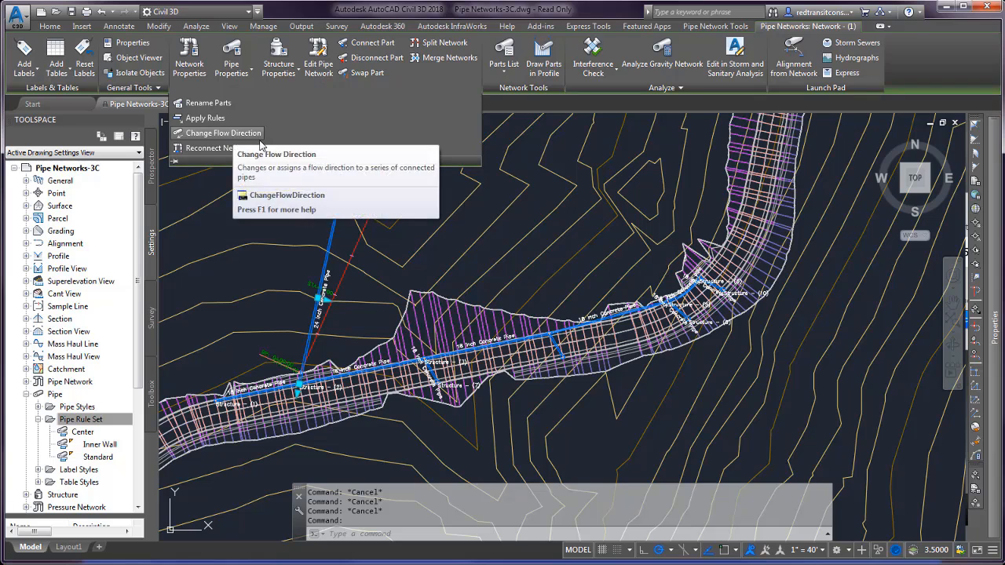
mouse_move(218, 148)
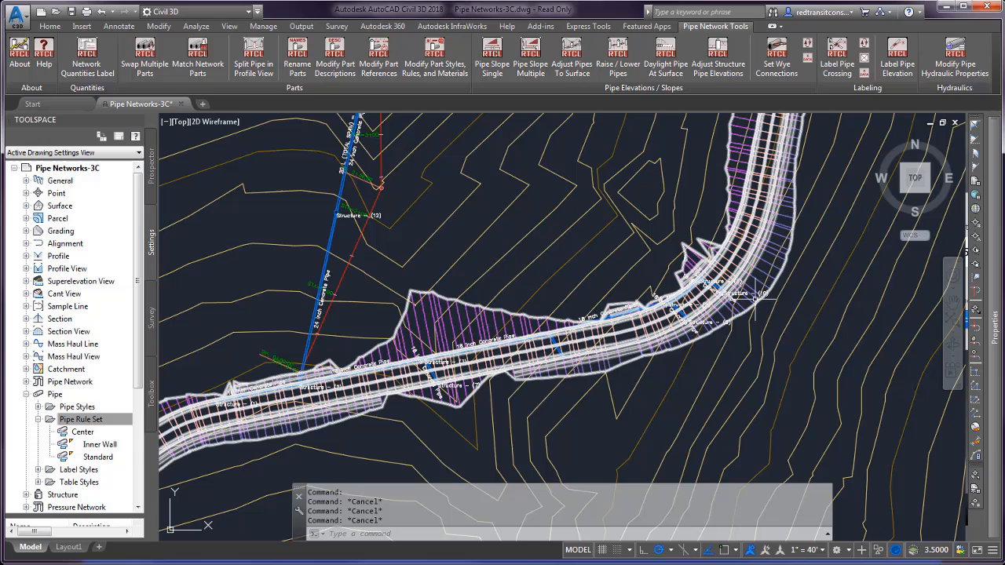
mouse_move(420, 349)
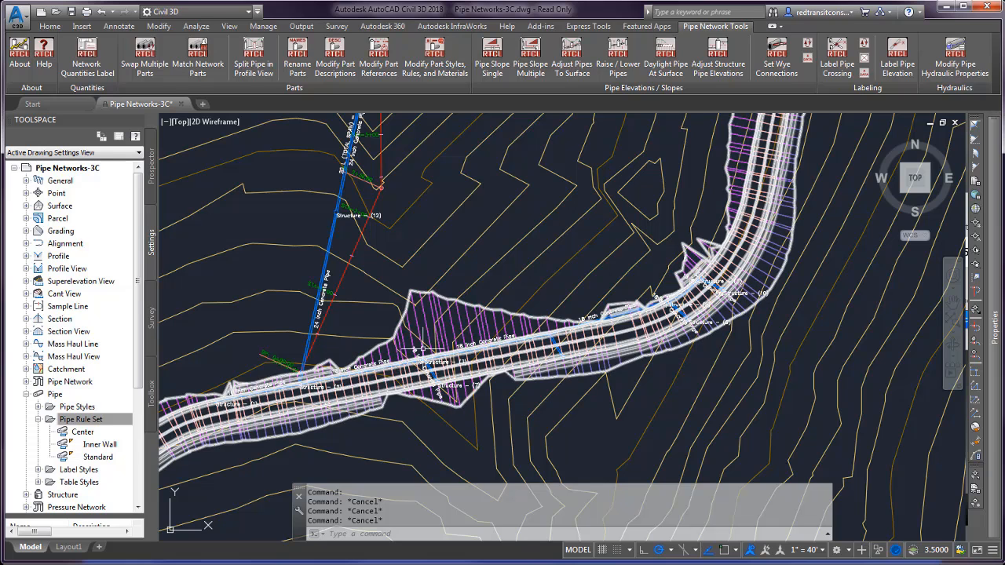